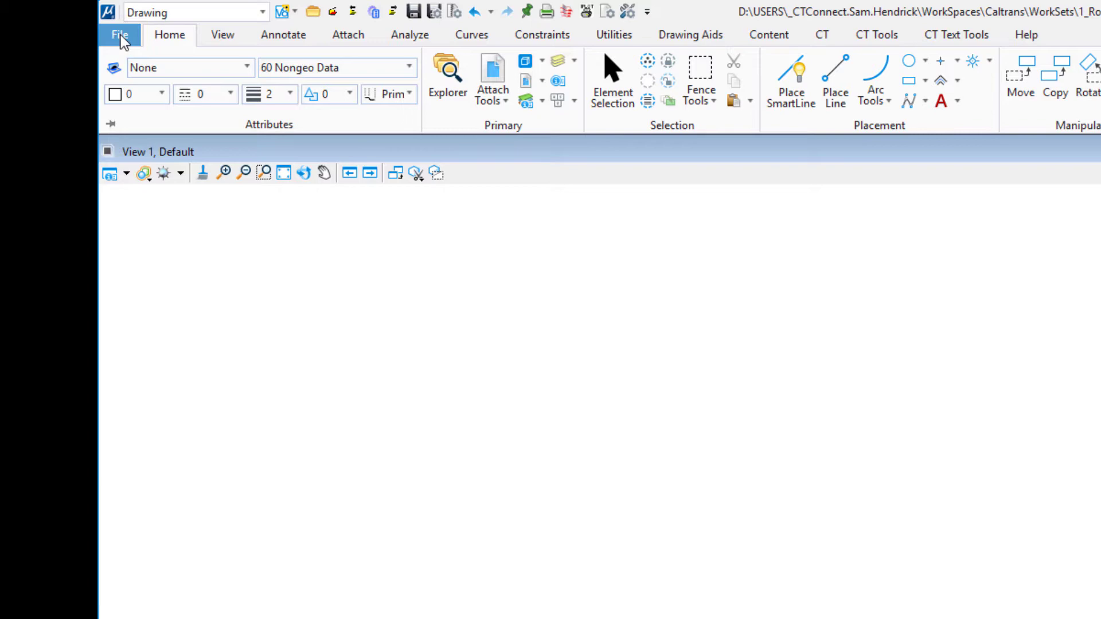
Review the file-specific settings from the file options, then return to the drawing
left_click(118, 35)
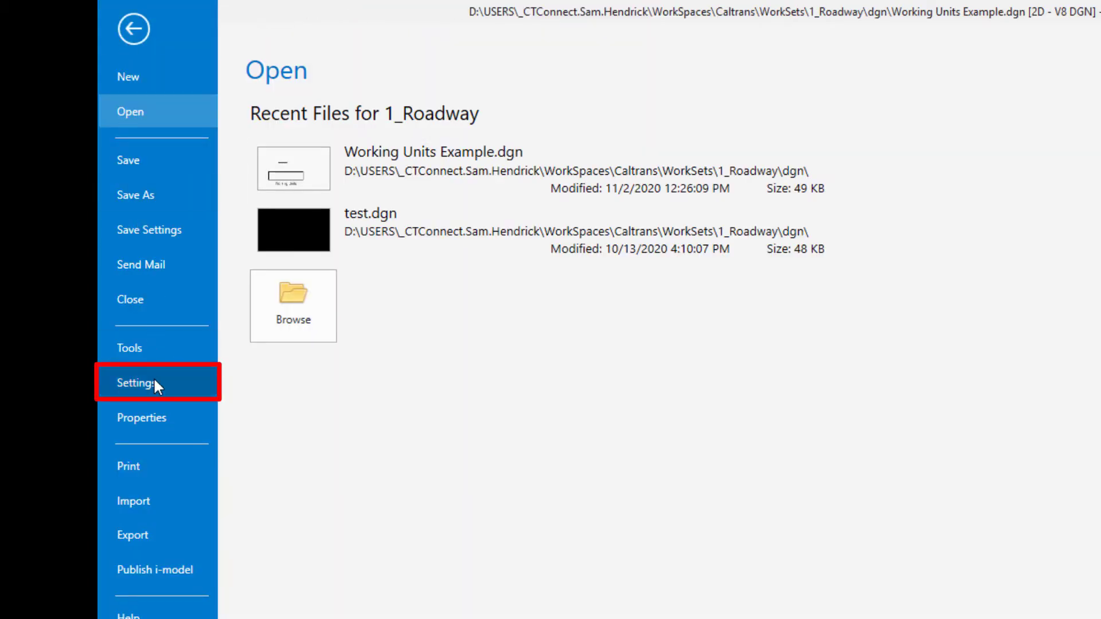
left_click(137, 383)
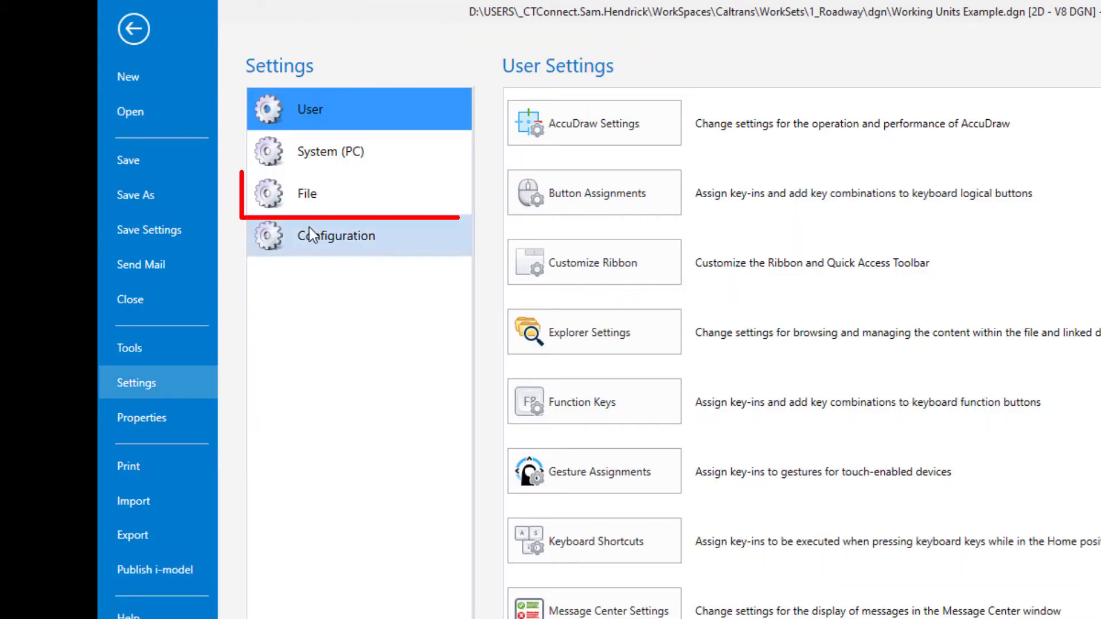
left_click(307, 193)
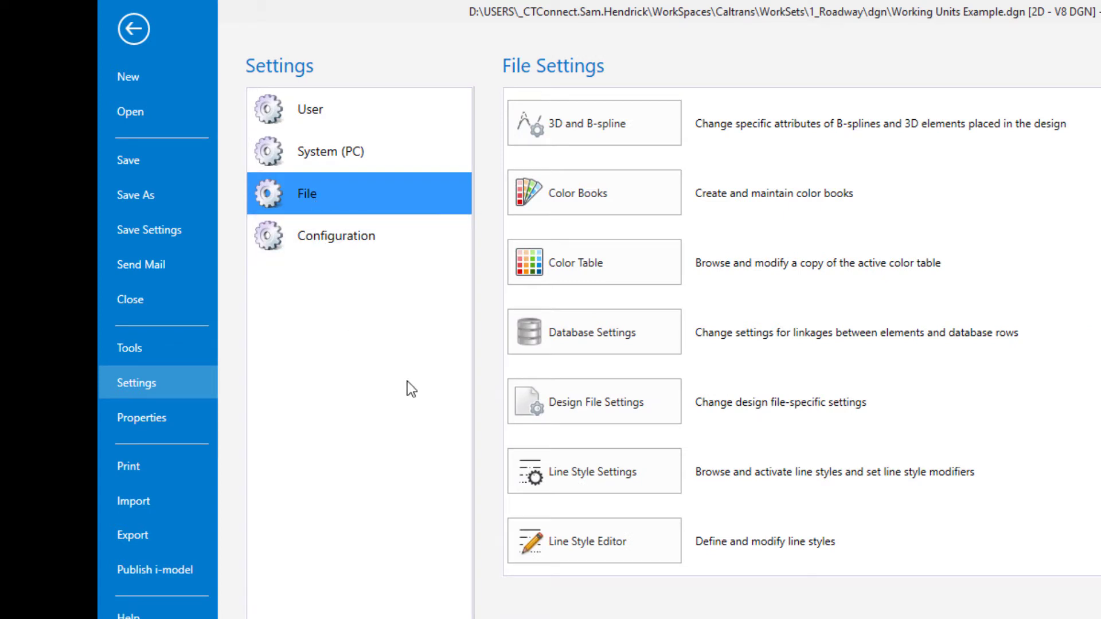
mouse_move(613, 412)
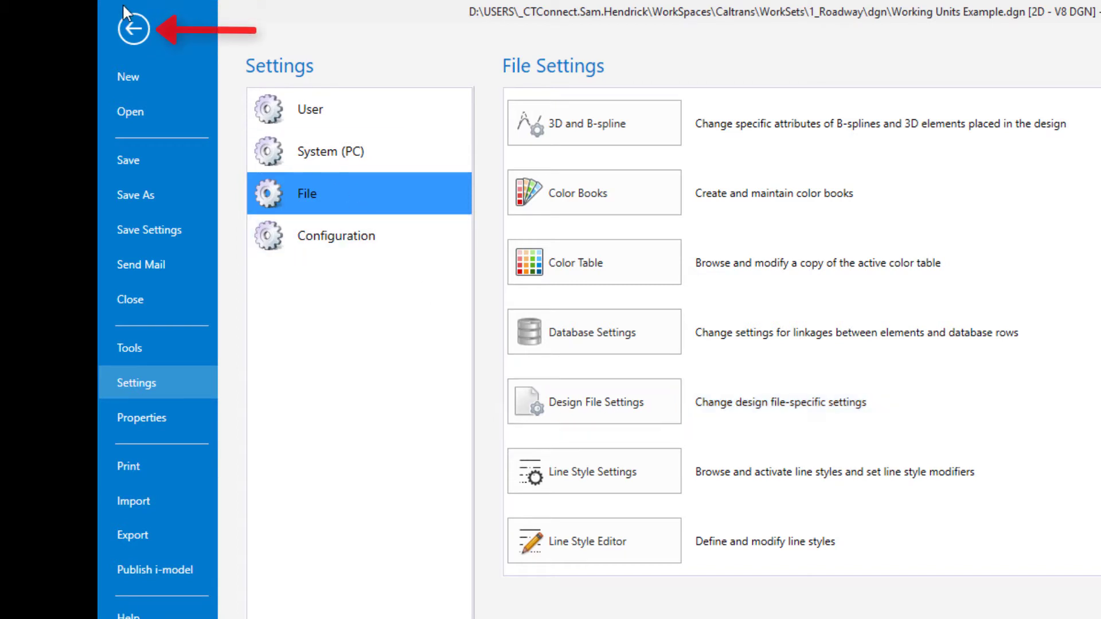
left_click(134, 29)
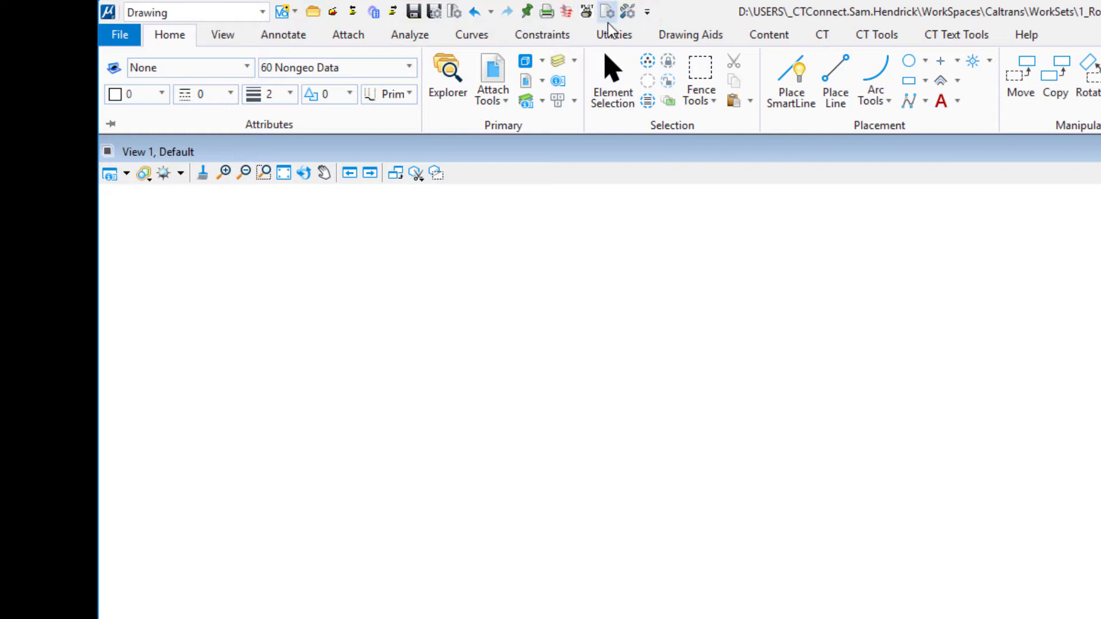
mouse_move(606, 13)
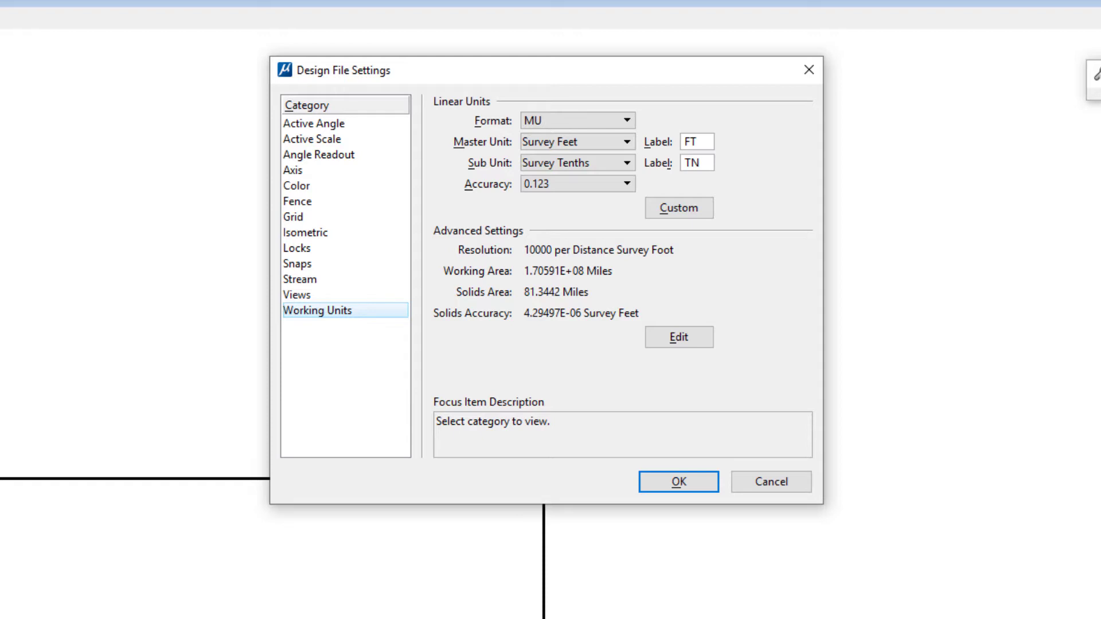
Check Working Units keep the master-units-only format and master unit label, then close
left_click(317, 309)
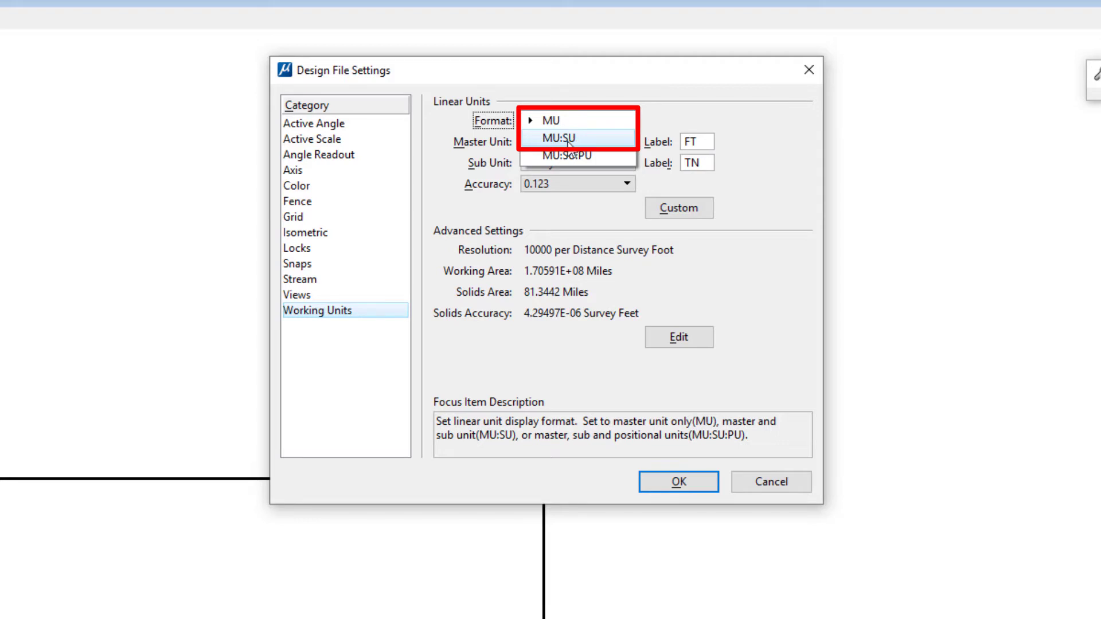
mouse_move(555, 120)
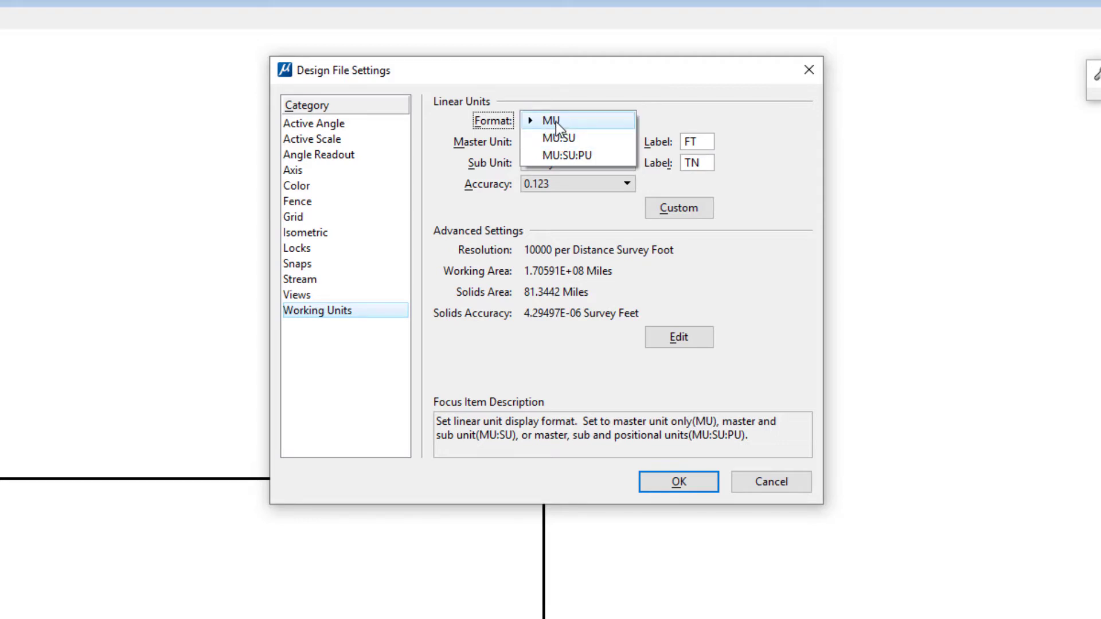
left_click(555, 120)
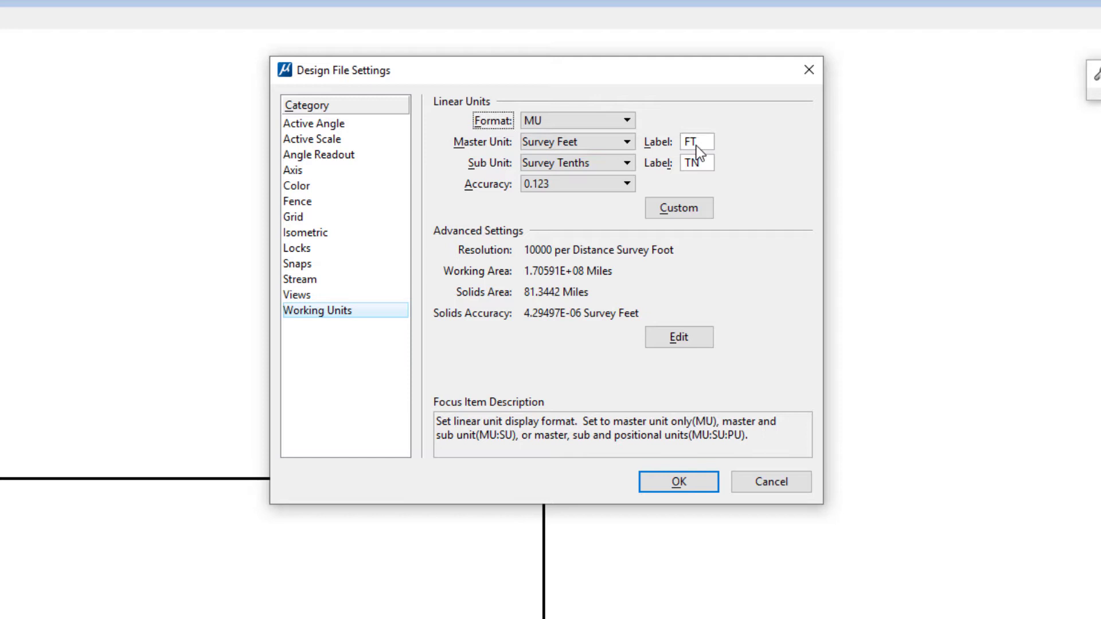
left_click(572, 161)
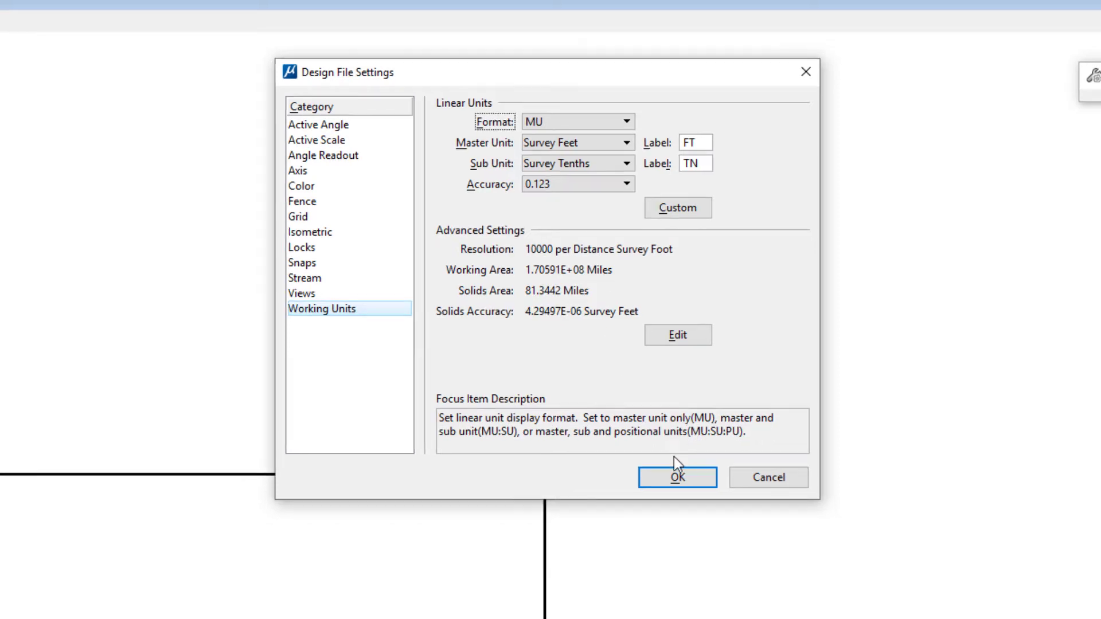
left_click(677, 477)
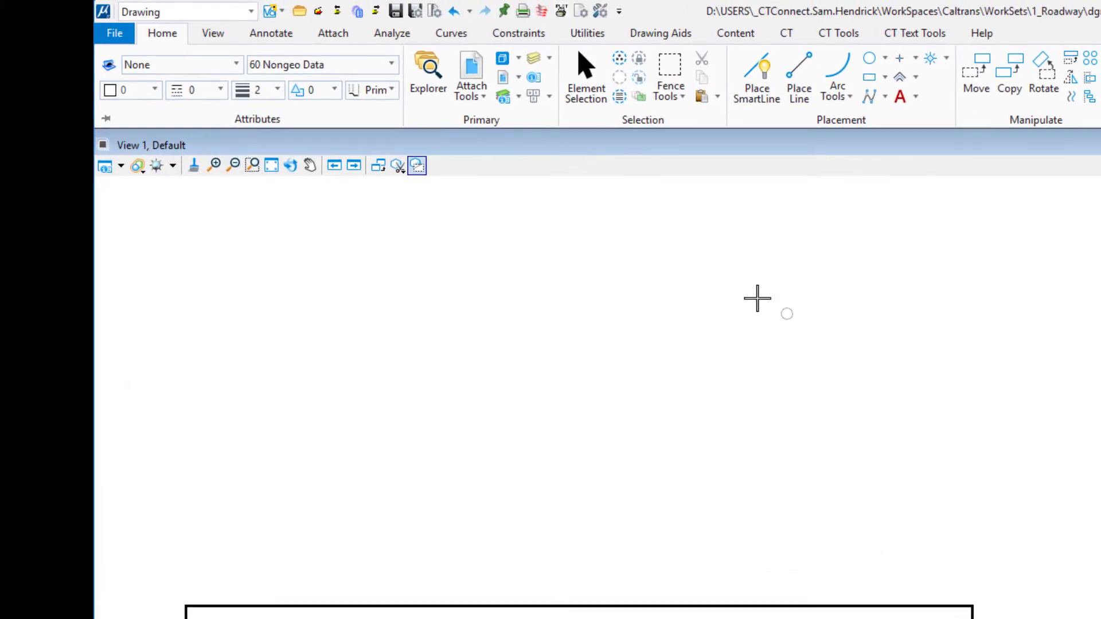
Measure Distance between points starting at the rectangle corner, reading 64.793FT
left_click(395, 33)
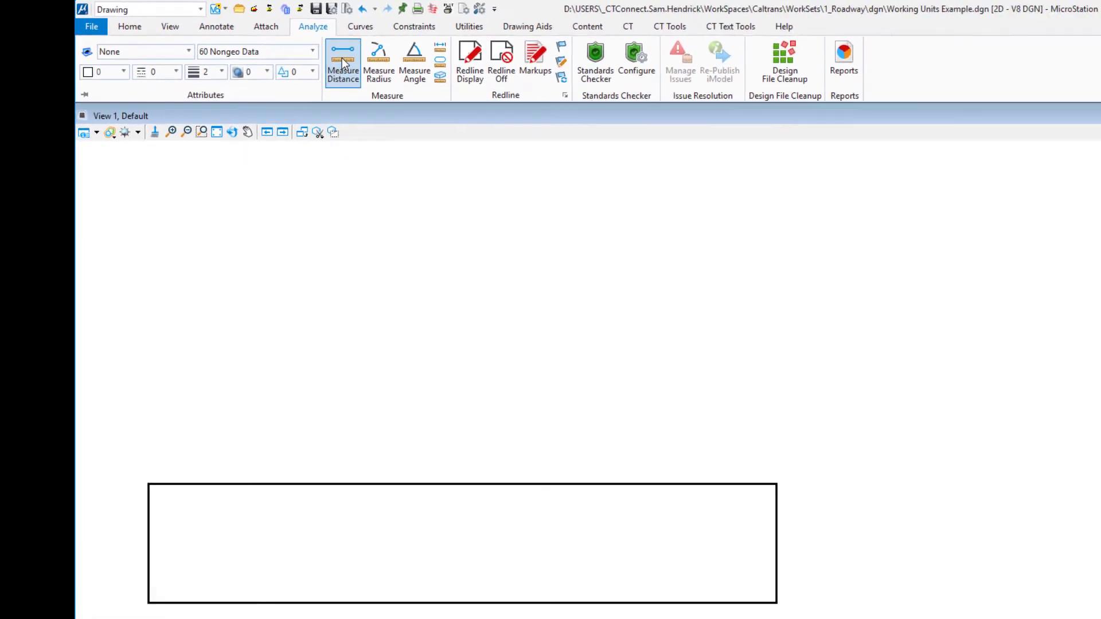
left_click(343, 62)
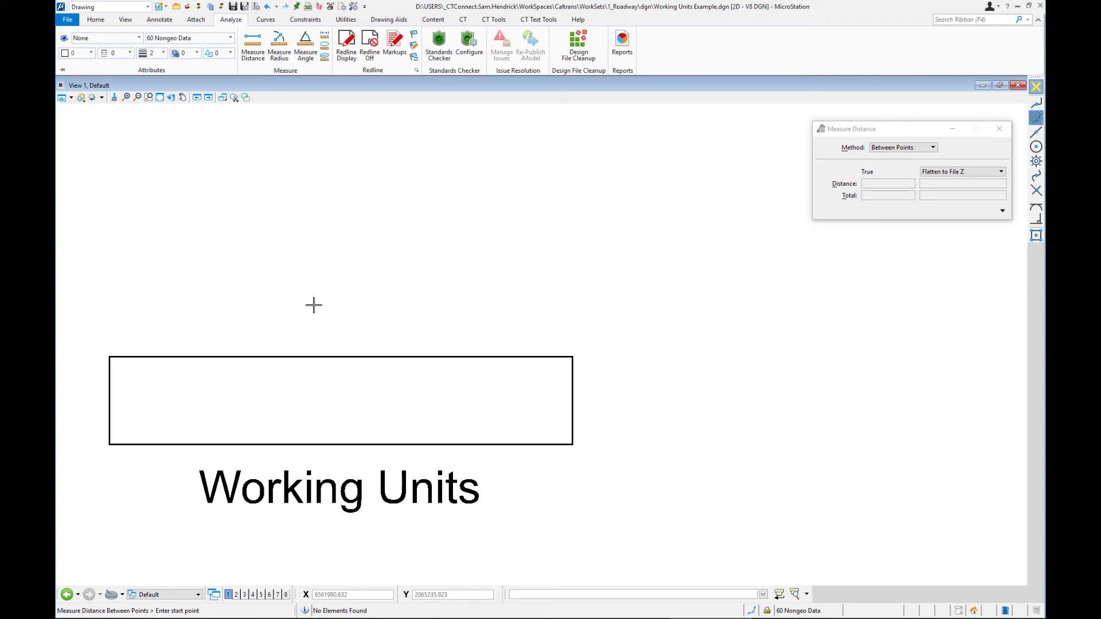
mouse_move(197, 316)
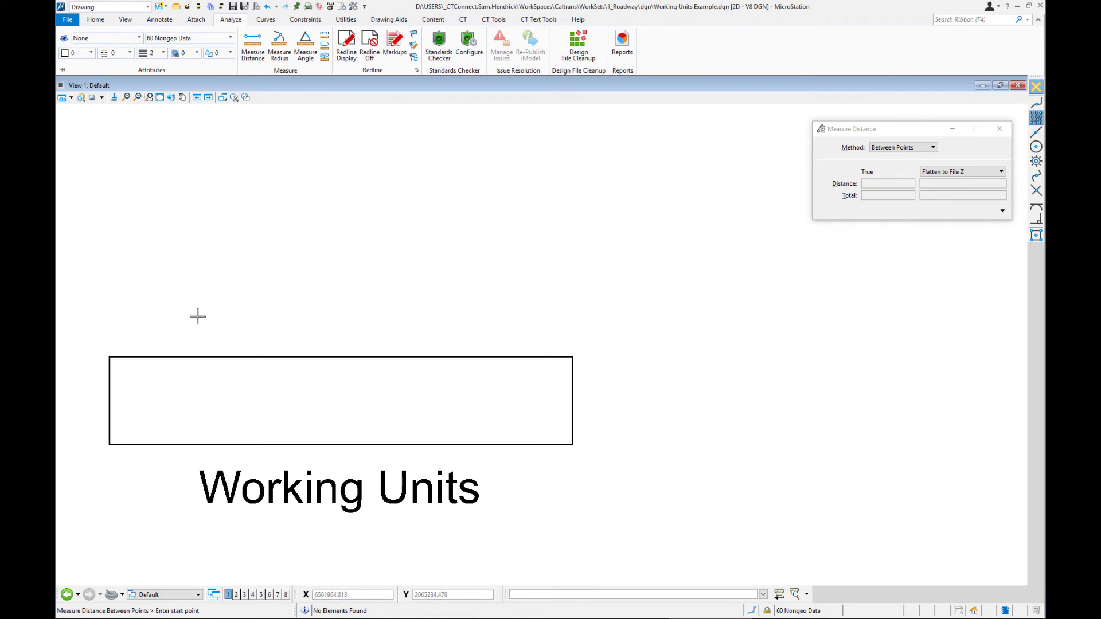
mouse_move(110, 351)
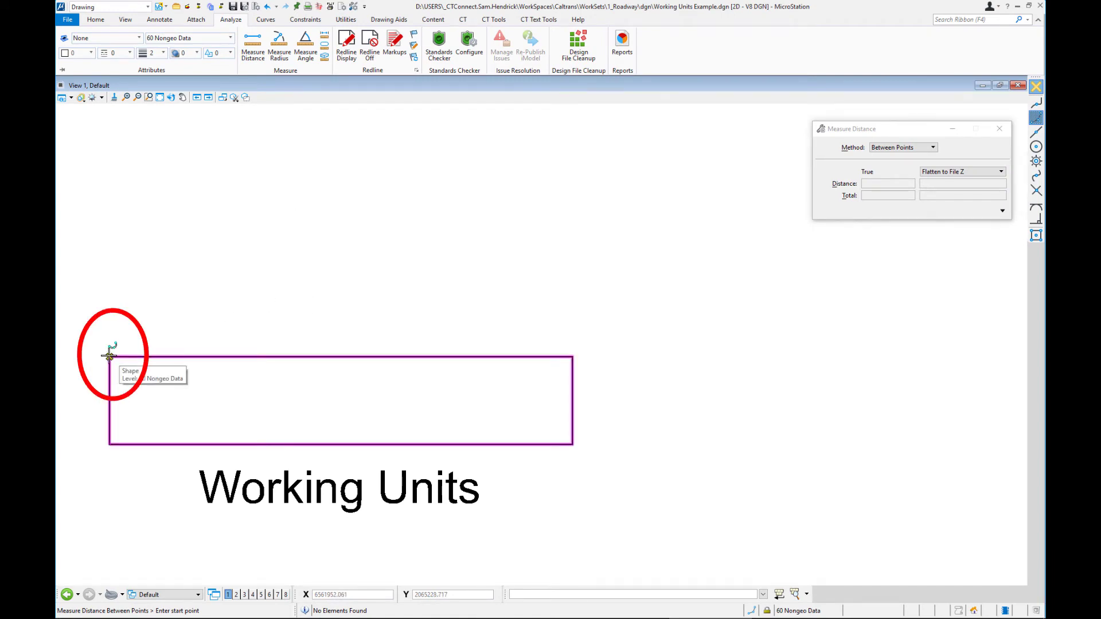
left_click(110, 356)
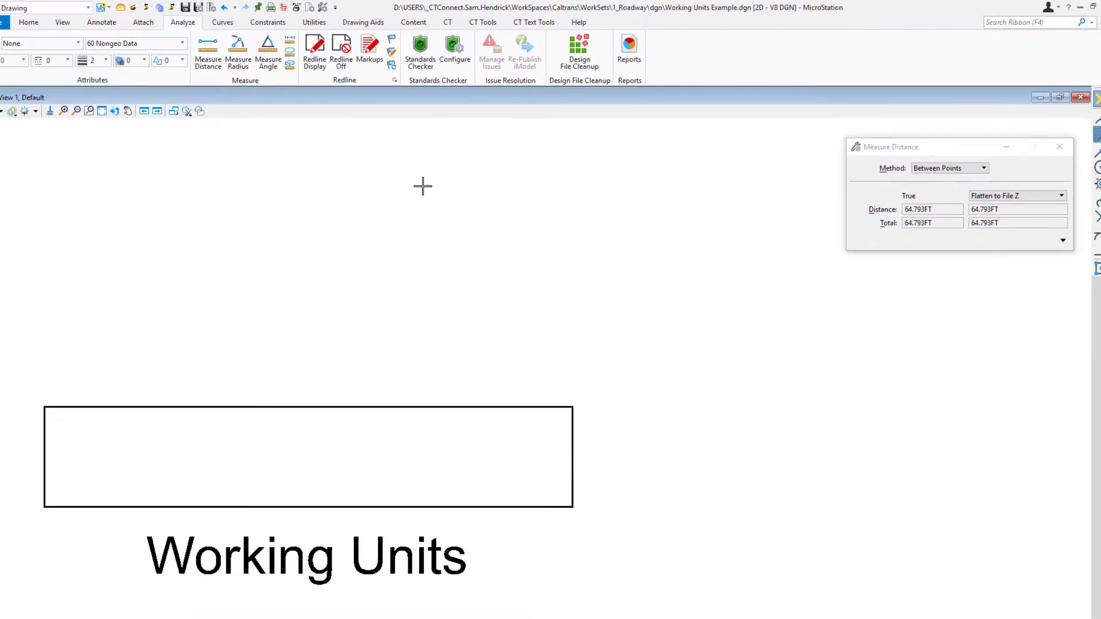
mouse_move(241, 13)
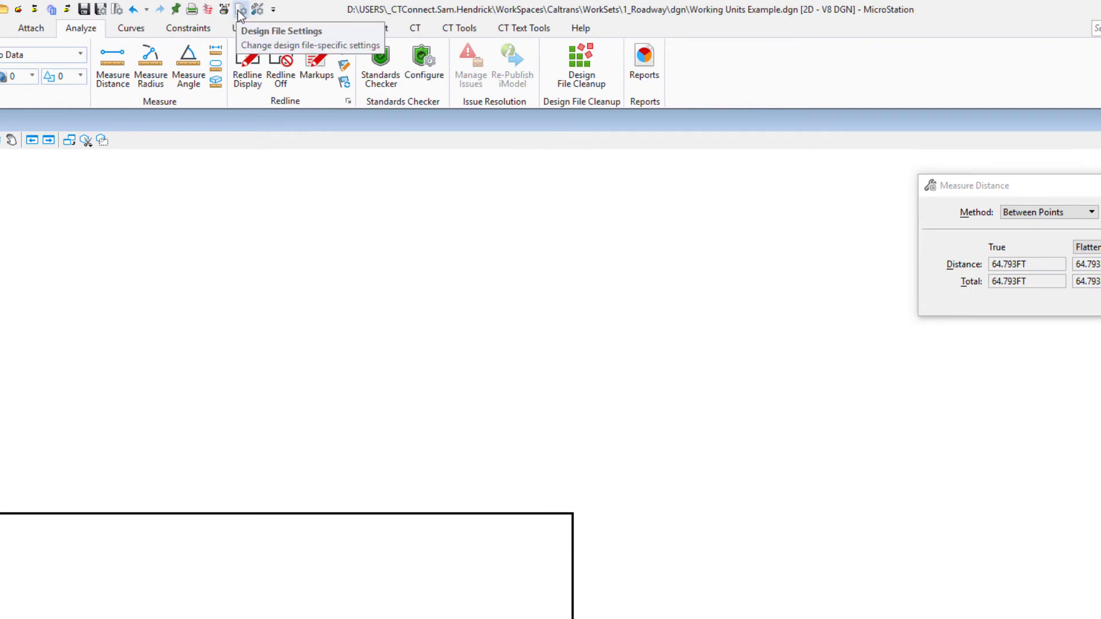
Set Working Units accuracy from 0.123 to 0.1234 in Design File Settings
left_click(241, 9)
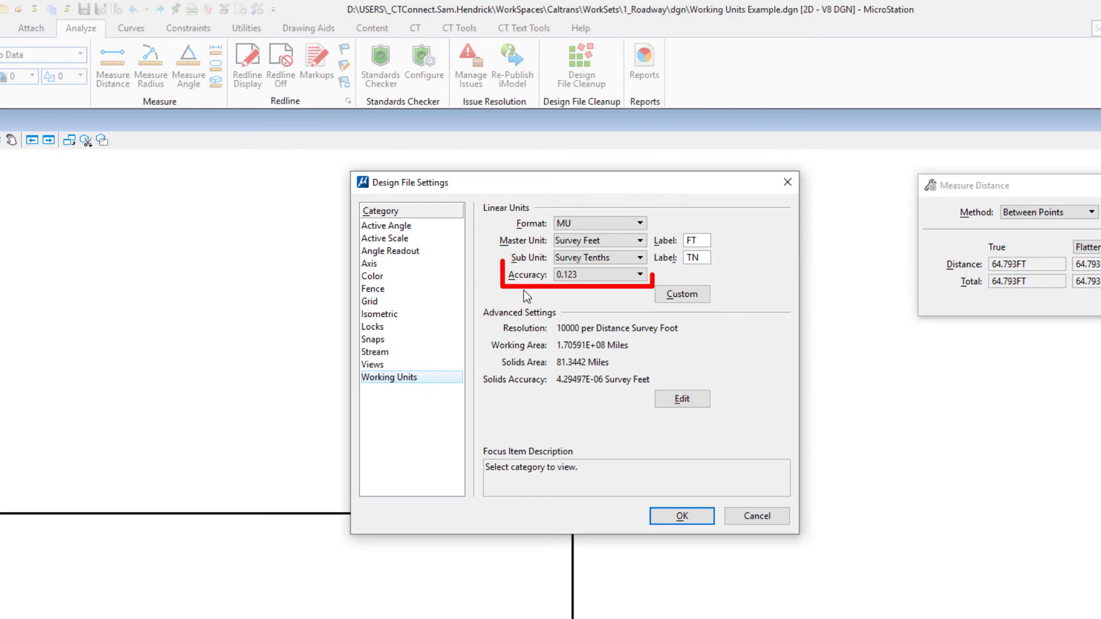
left_click(639, 274)
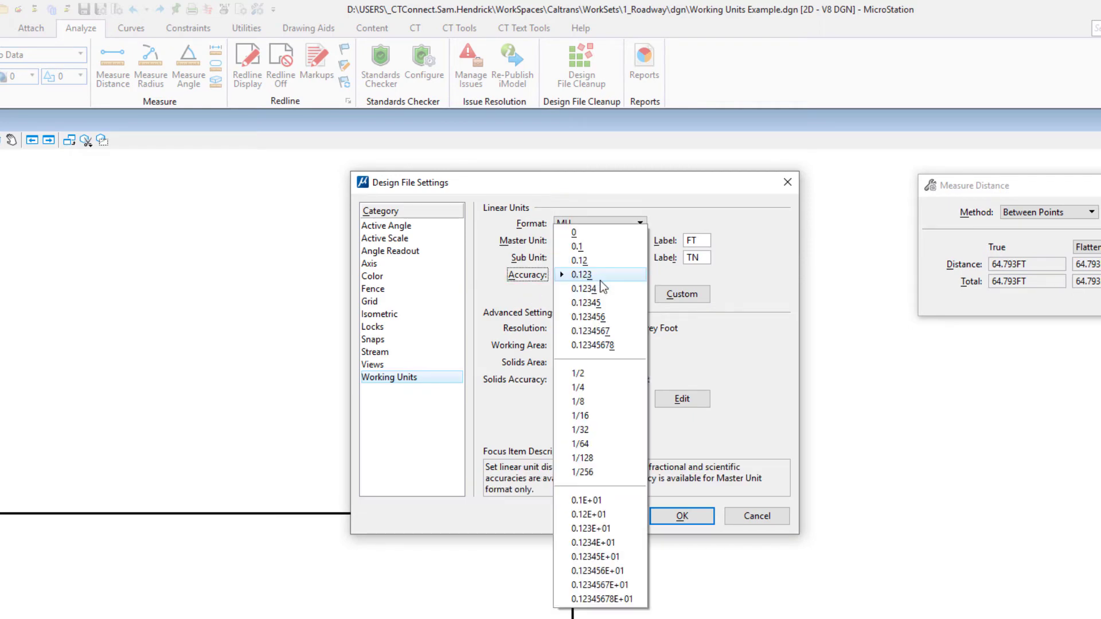
left_click(584, 289)
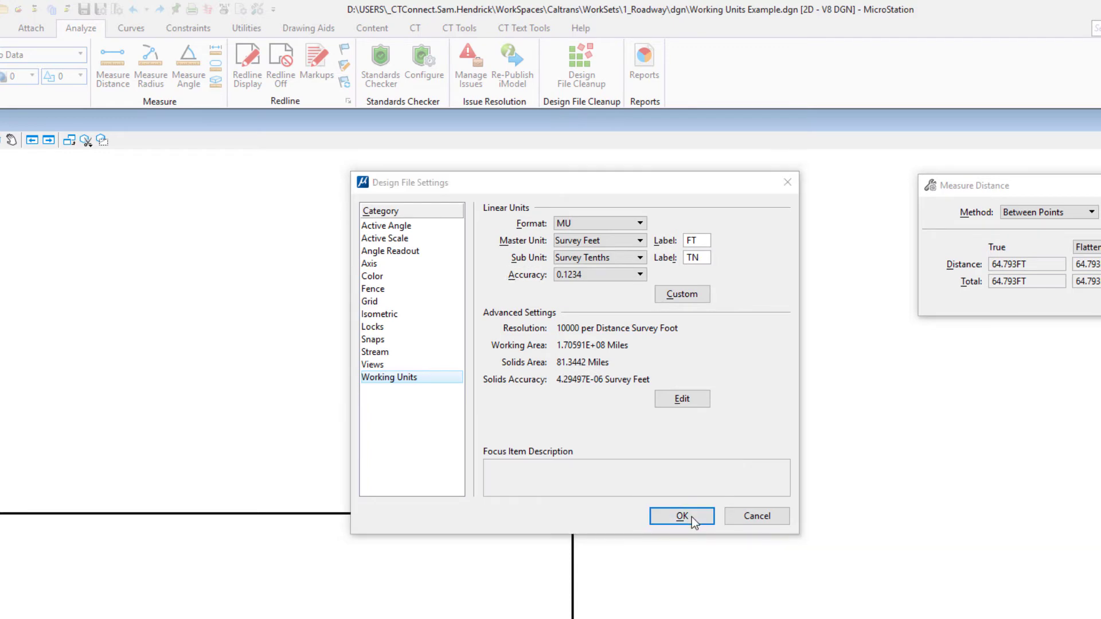
left_click(680, 516)
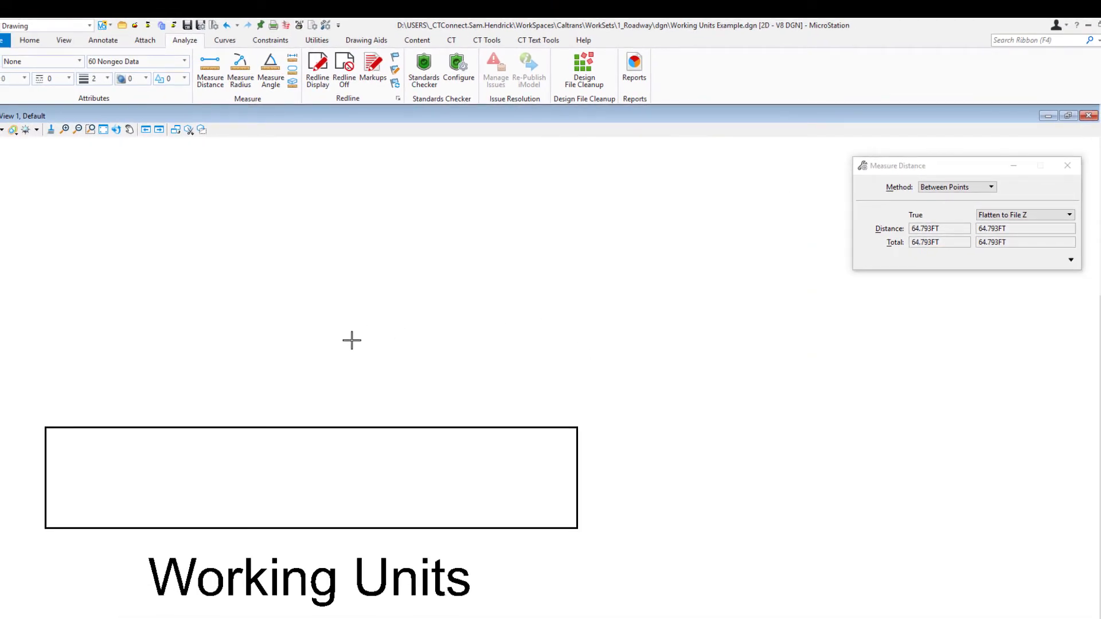
Start re-measuring from the rectangle corner, now reading 0.0000FT with four decimals
left_click(45, 427)
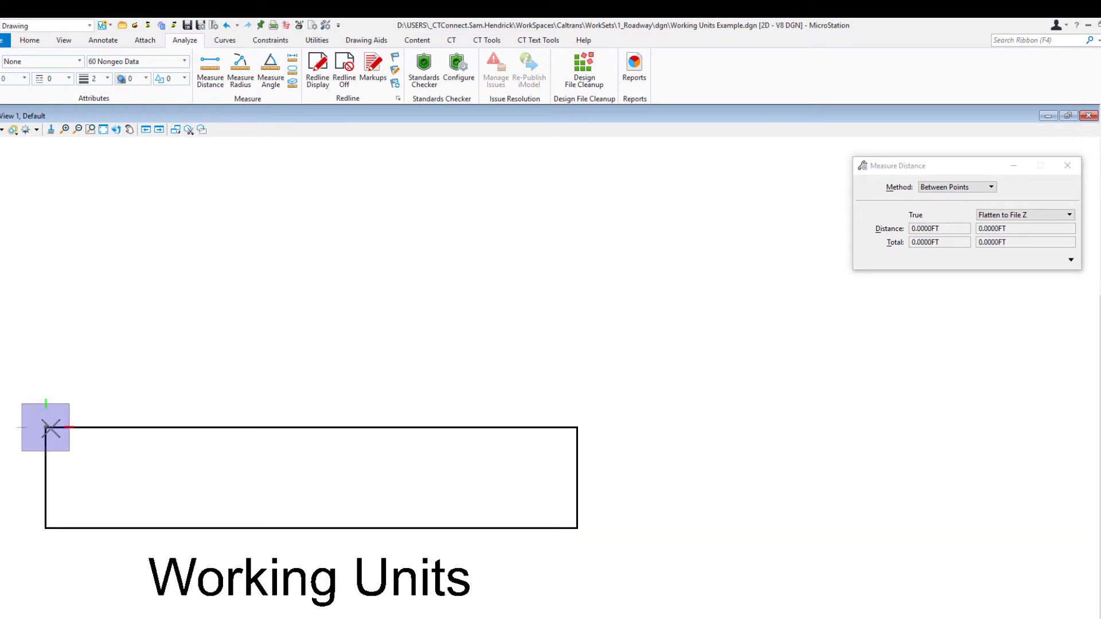
mouse_move(566, 430)
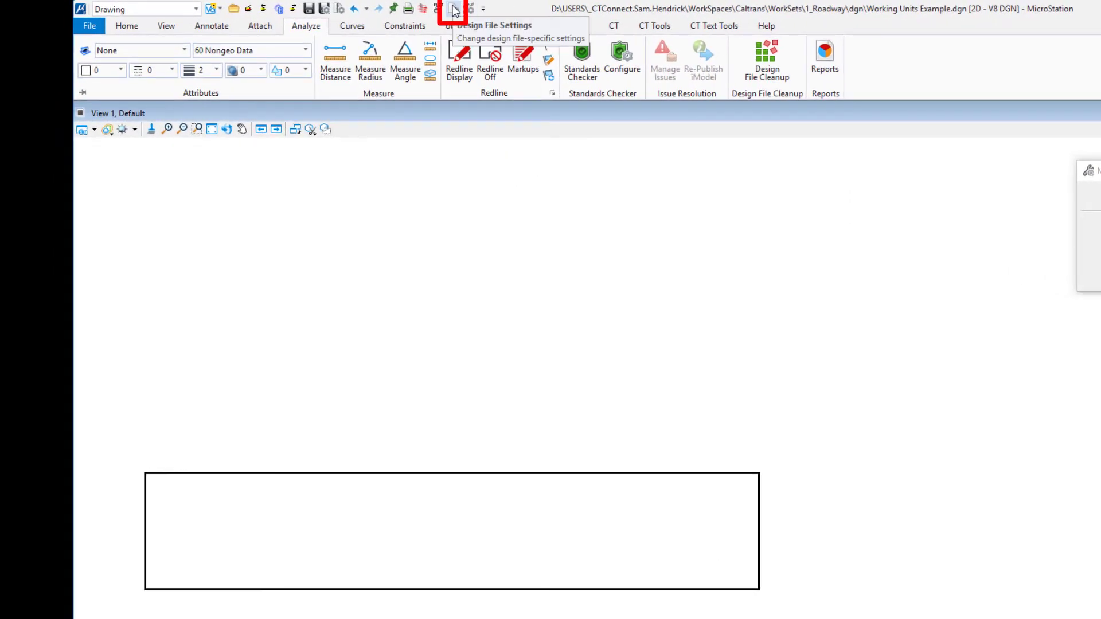
Set Working Units format to MU:SU with Inches as the sub unit
left_click(454, 8)
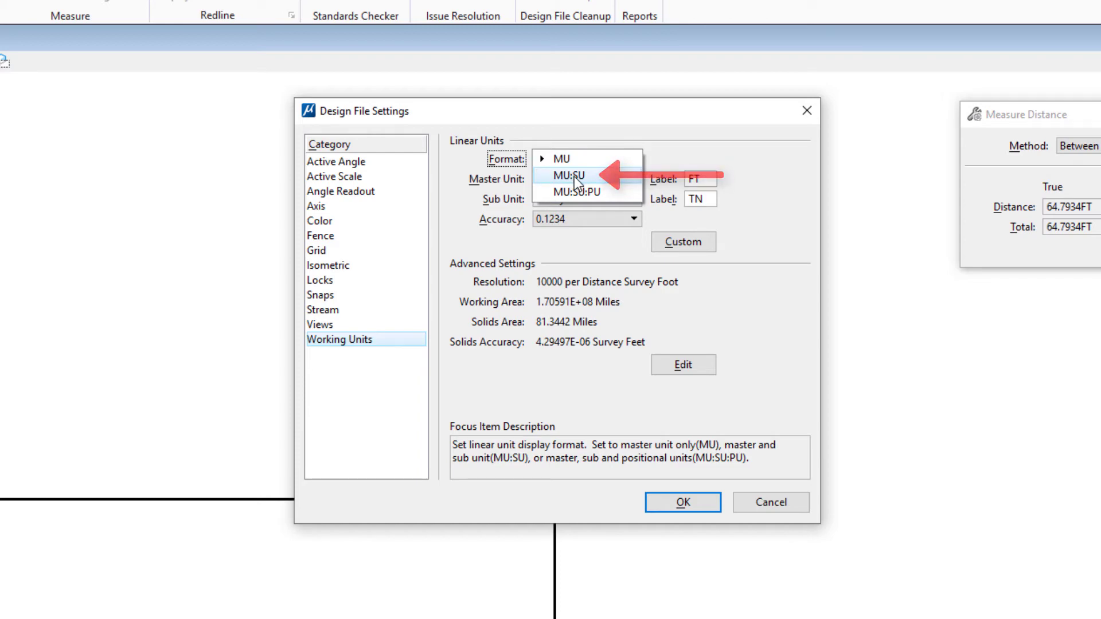
left_click(574, 175)
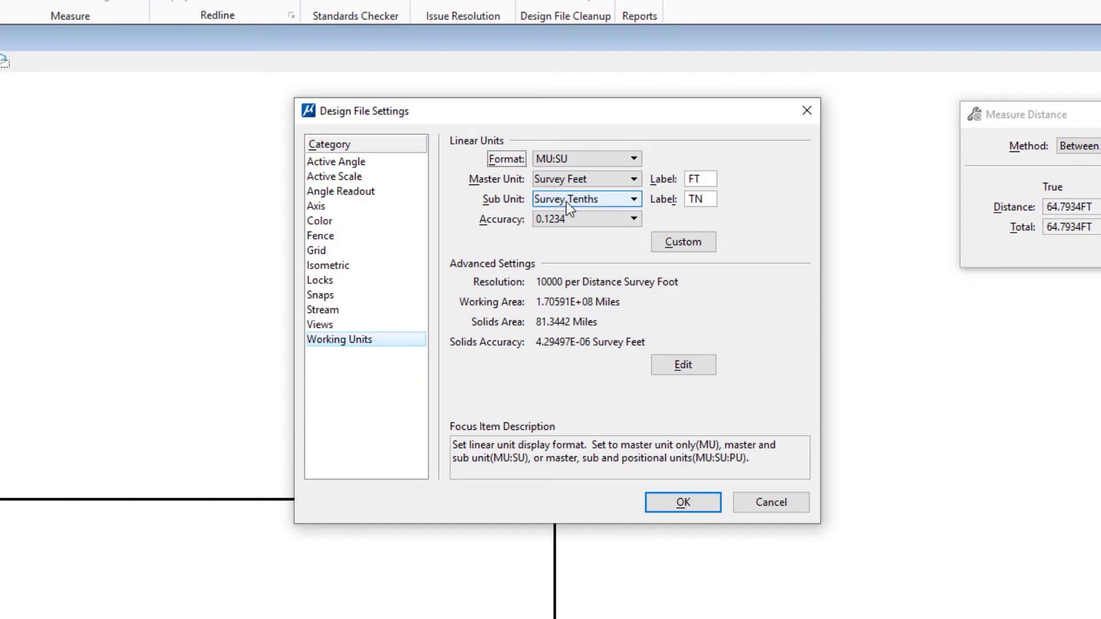
left_click(635, 199)
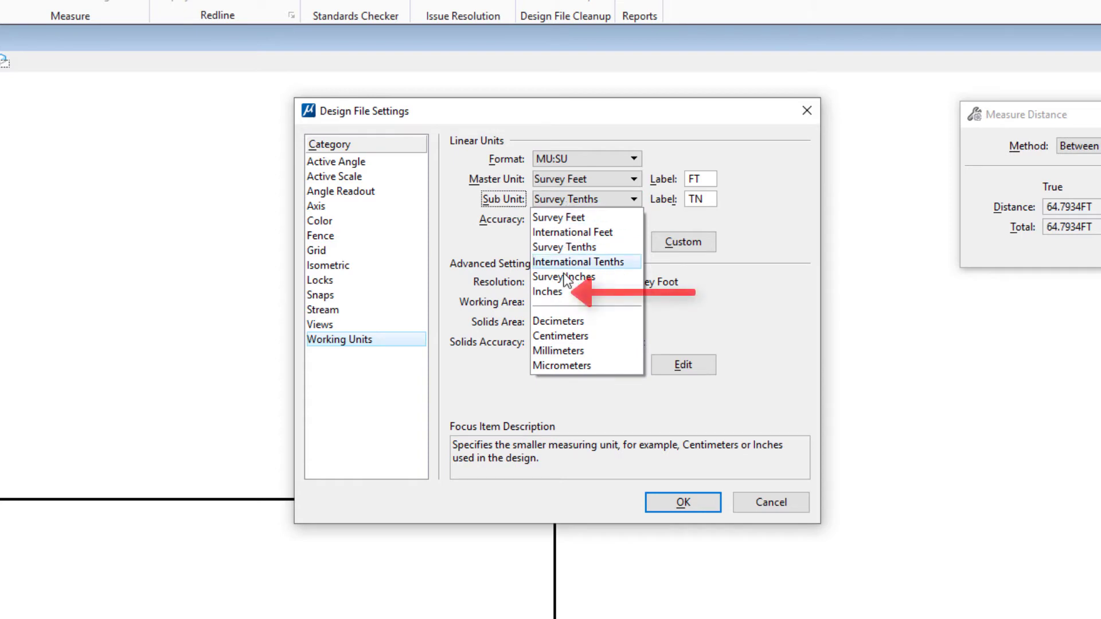
left_click(550, 292)
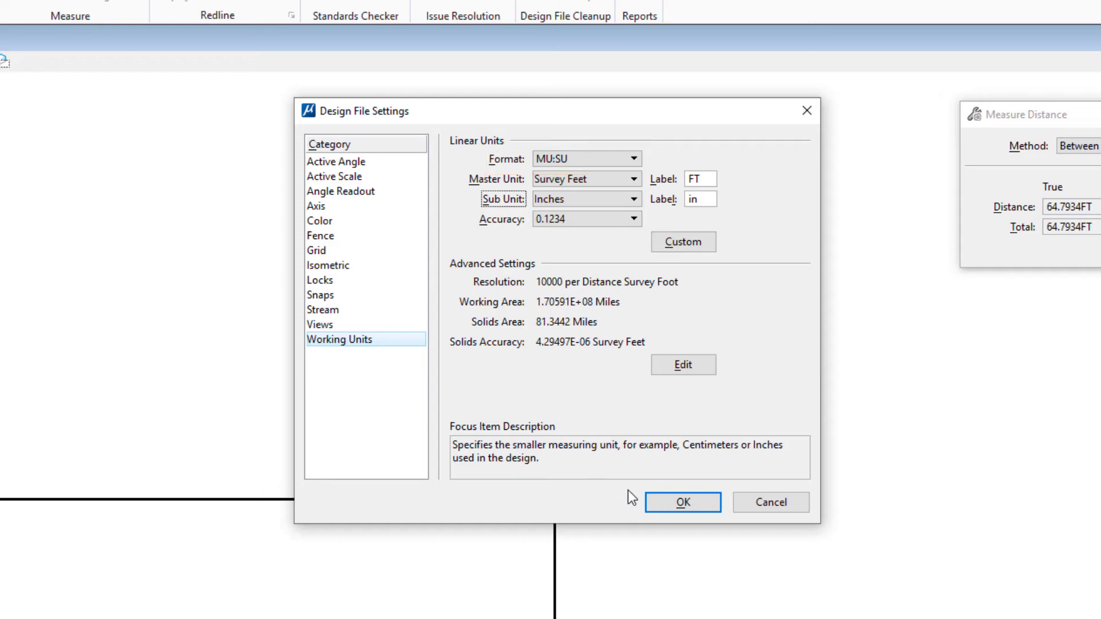
left_click(681, 503)
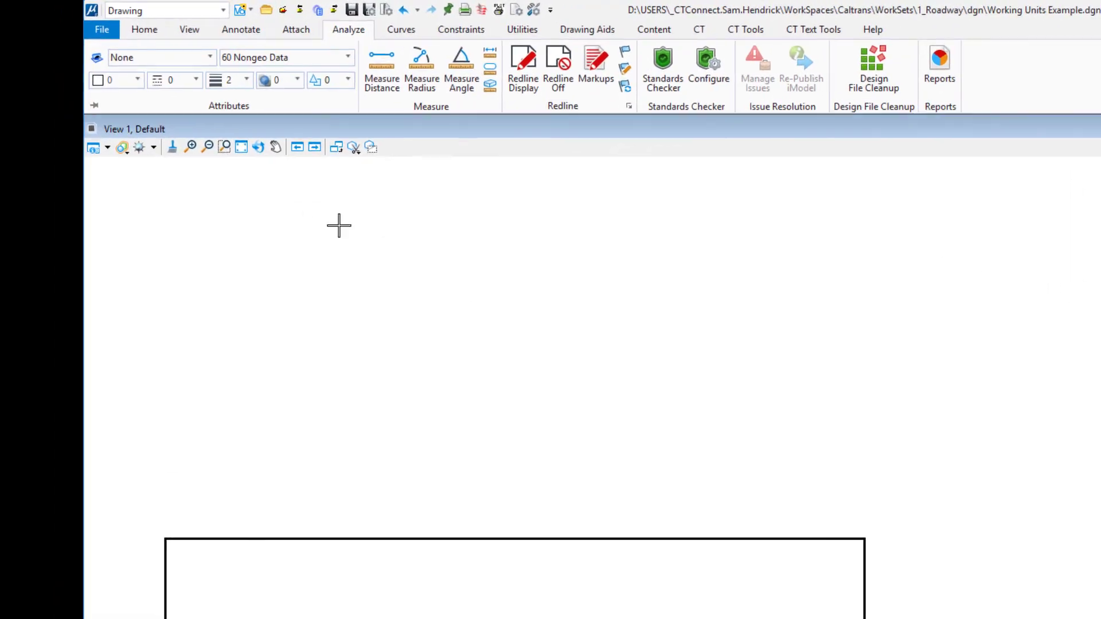
Place a SmartLine from its first vertex with AccuDraw length 15:9 above the rectangle
left_click(148, 30)
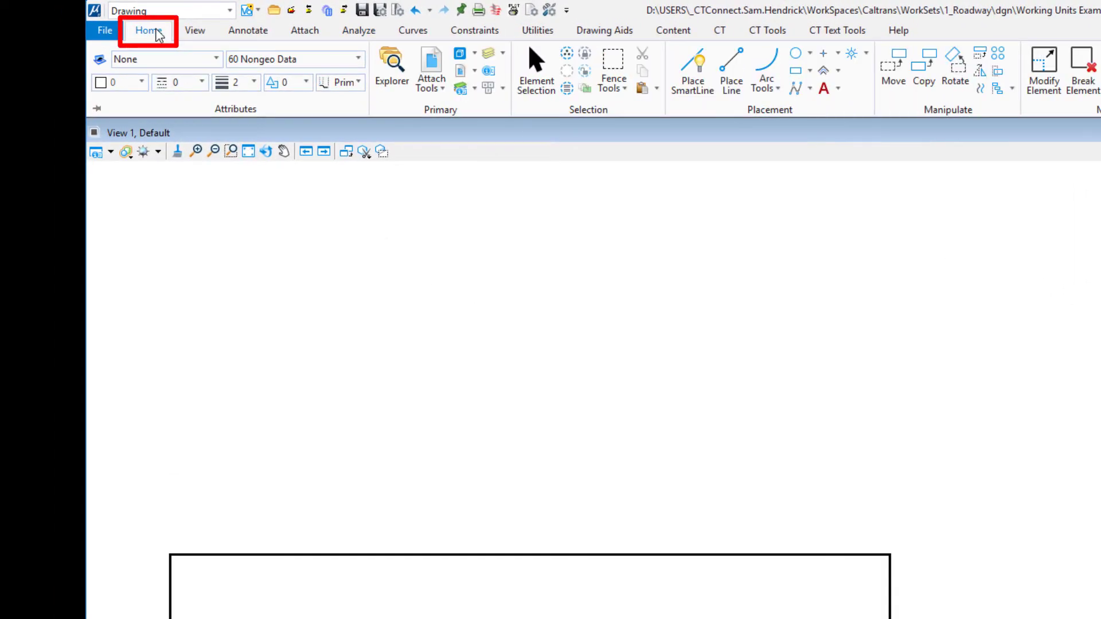
left_click(691, 70)
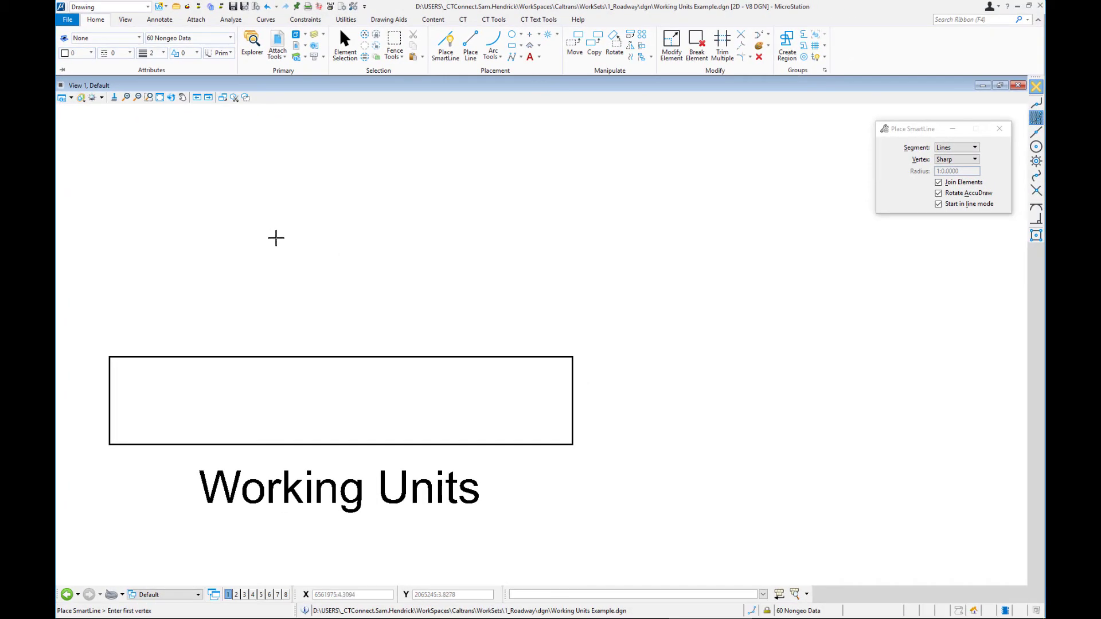
left_click(276, 239)
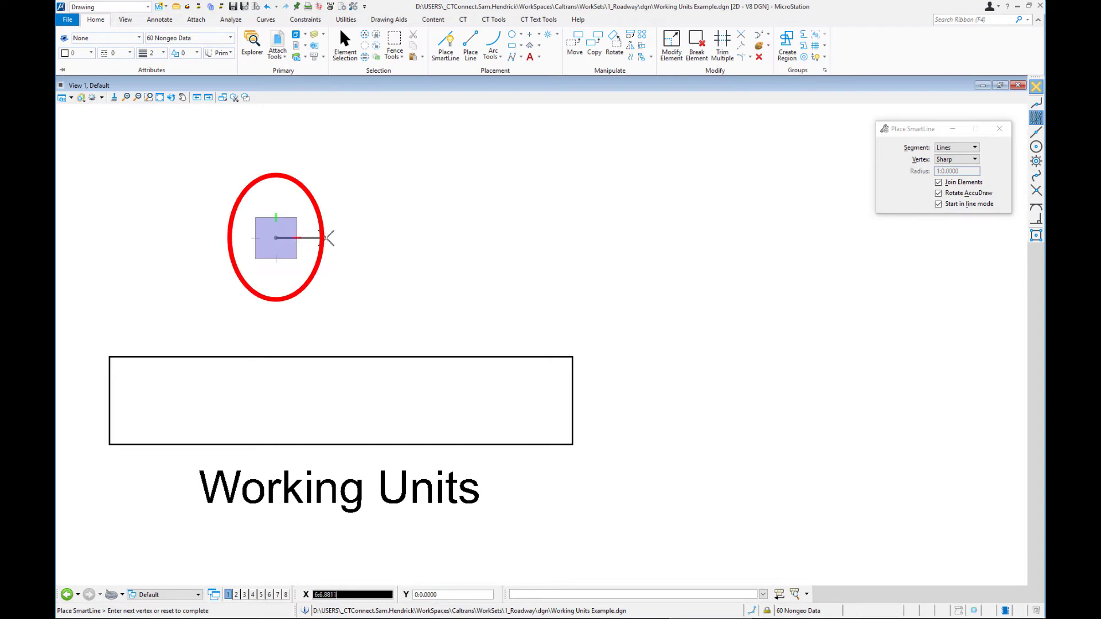
mouse_move(331, 237)
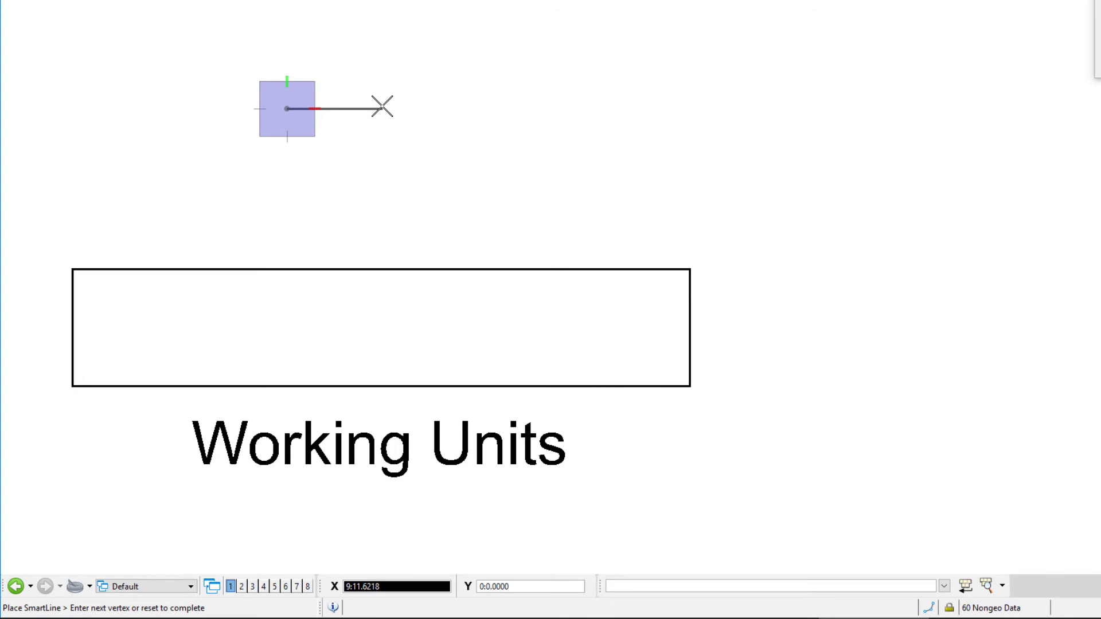
type("15")
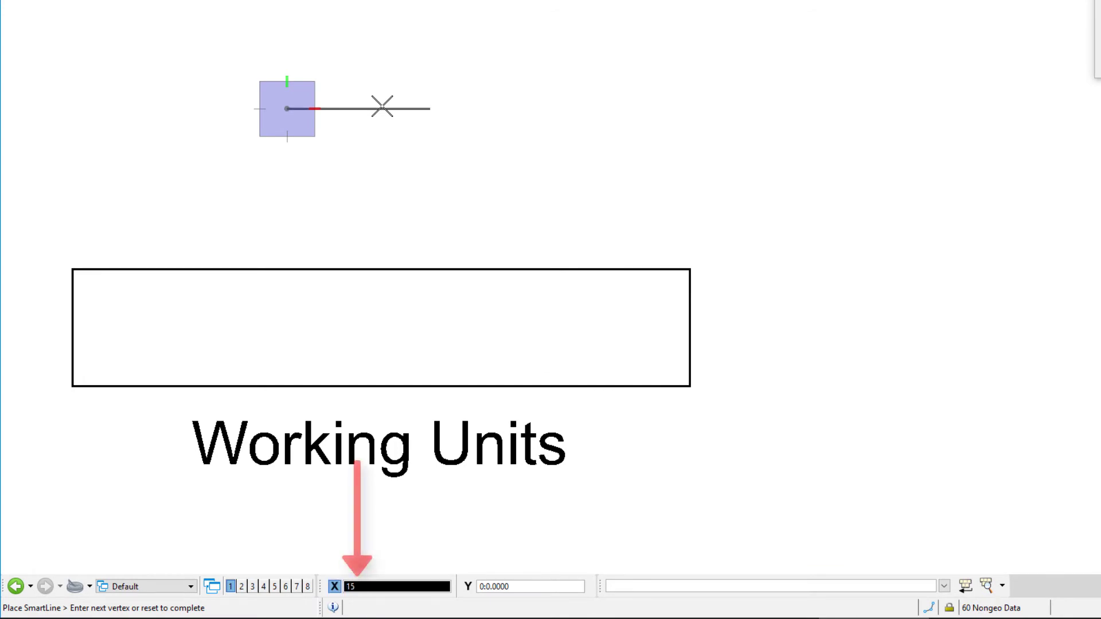
type(":")
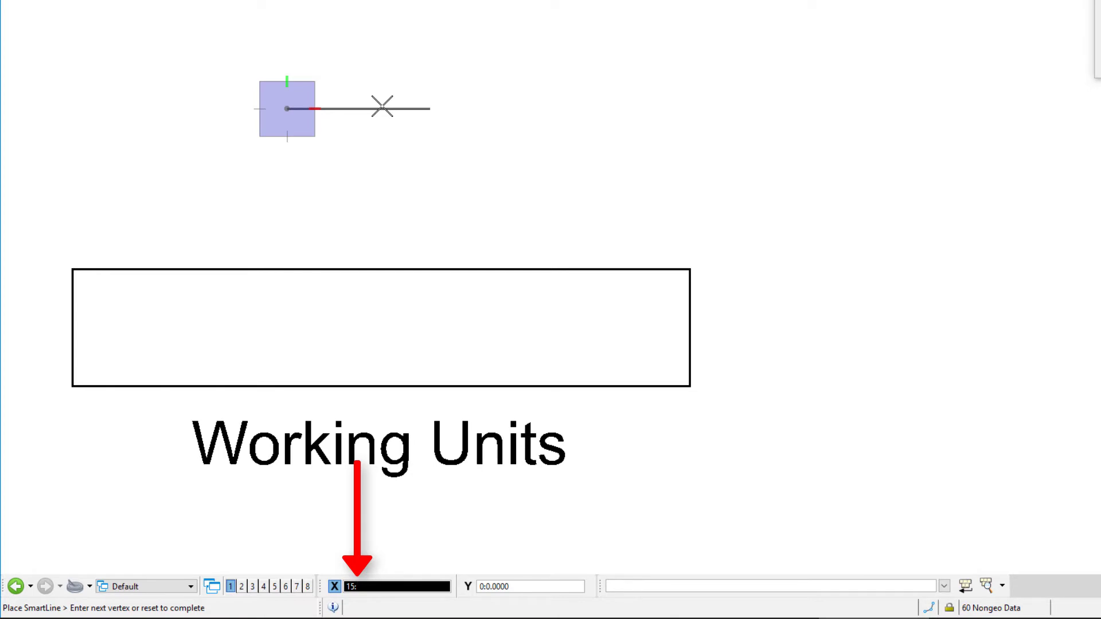
type("9")
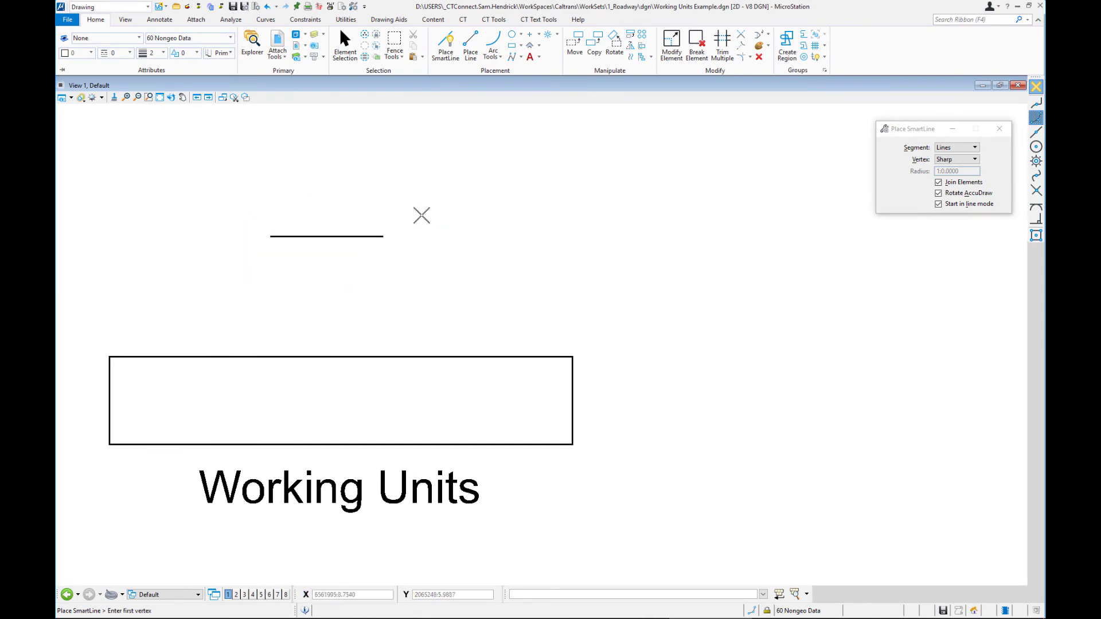
mouse_move(518, 265)
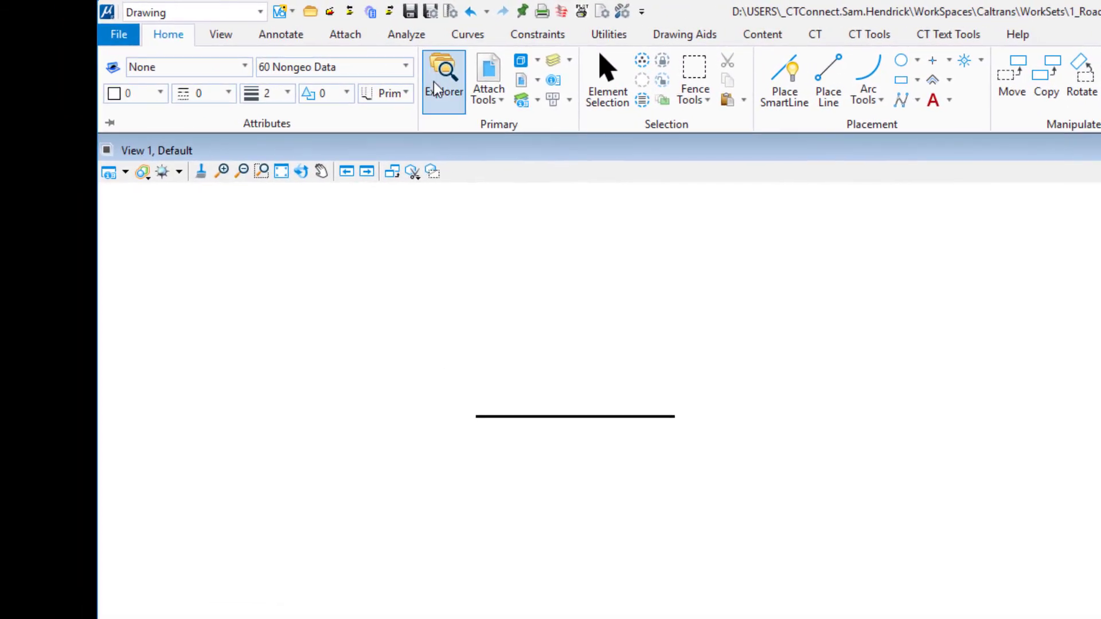
Measure the new line end to end, reading roughly 15 feet 9 inches
left_click(406, 33)
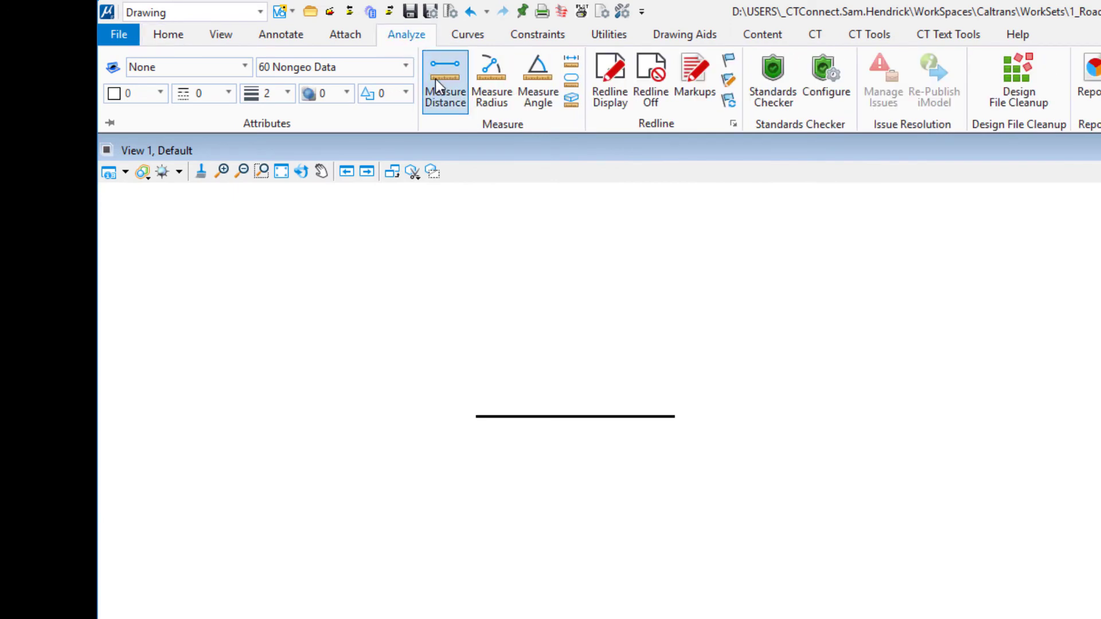
left_click(445, 80)
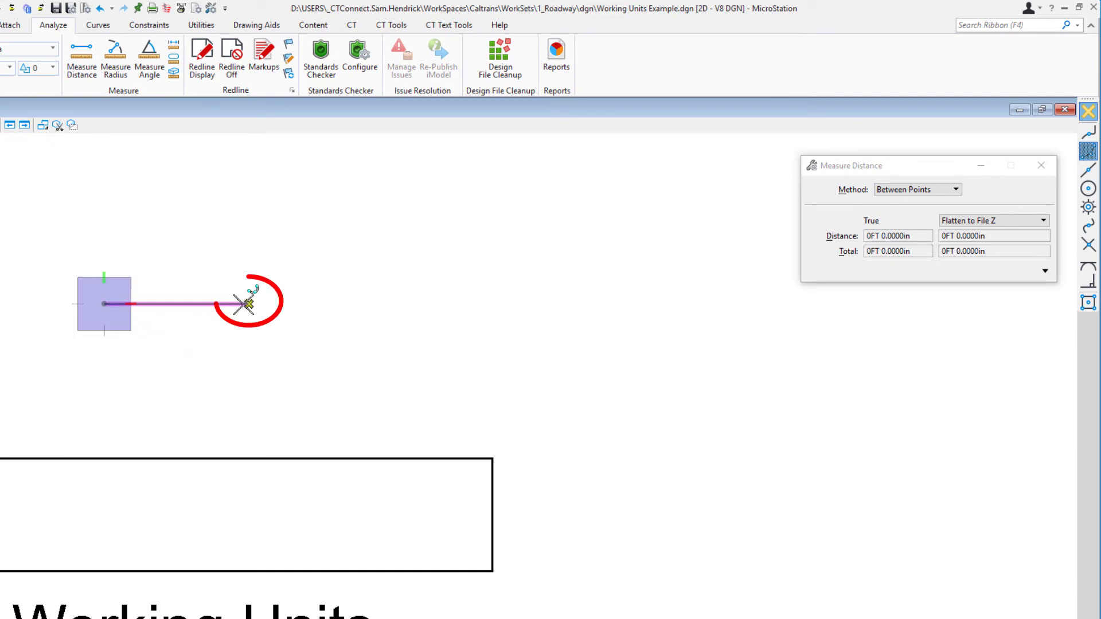
left_click(247, 303)
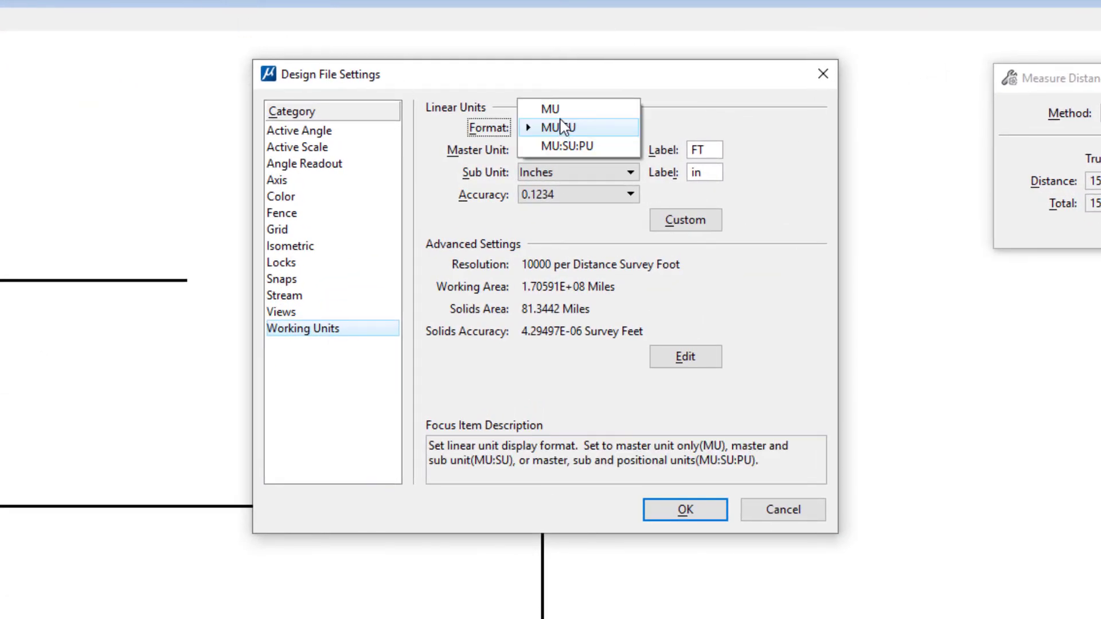
Set Working Units format to MU with Survey Tenths as the sub unit
left_click(553, 108)
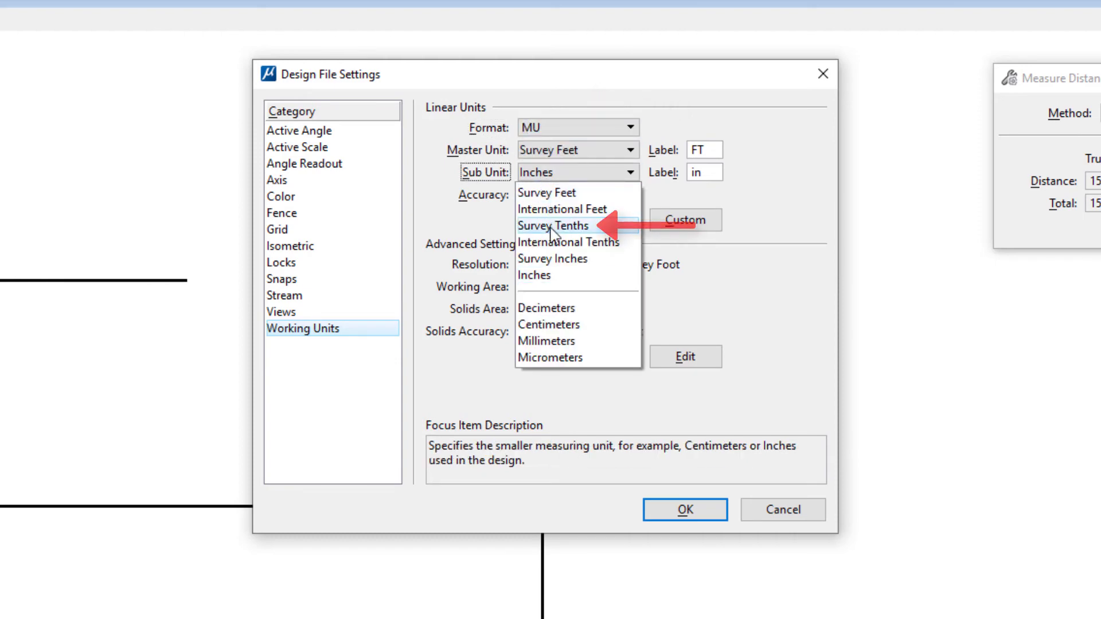
left_click(554, 226)
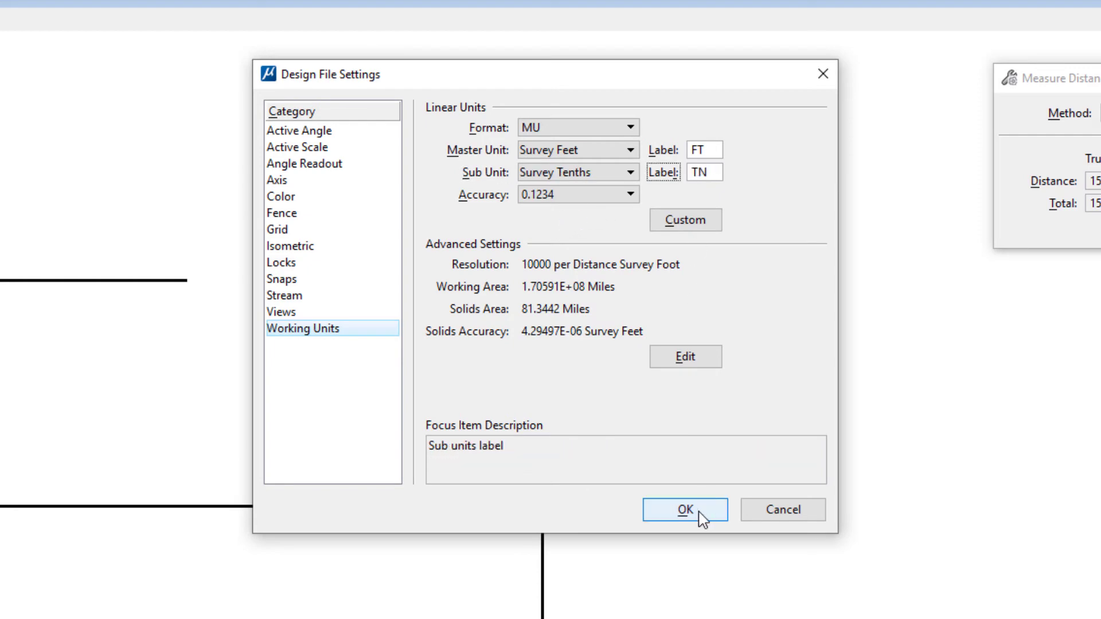
left_click(685, 509)
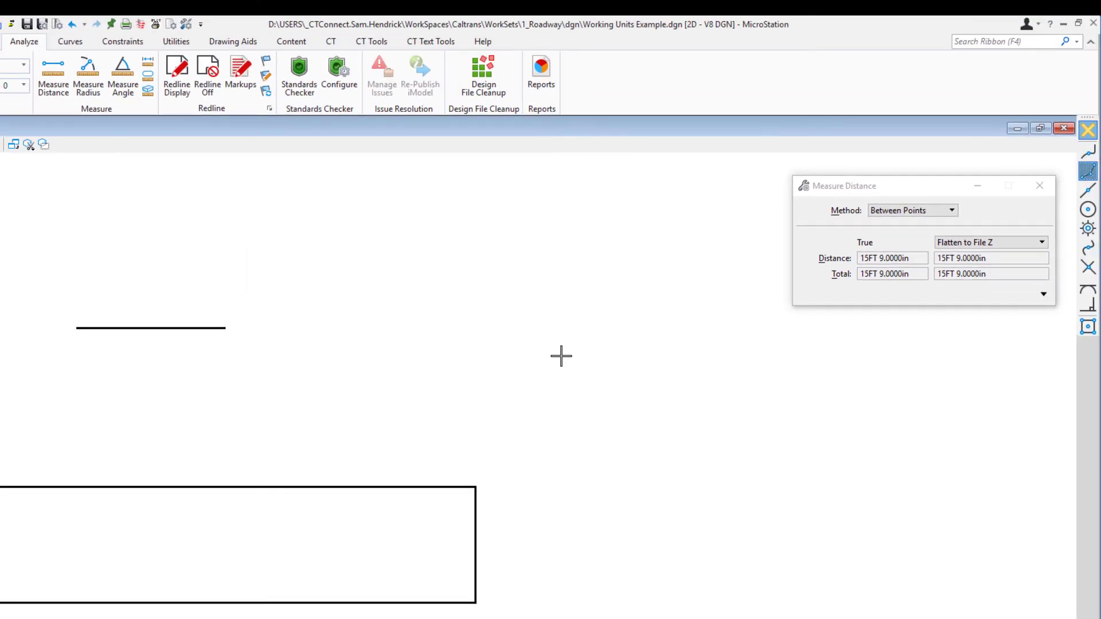
mouse_move(374, 288)
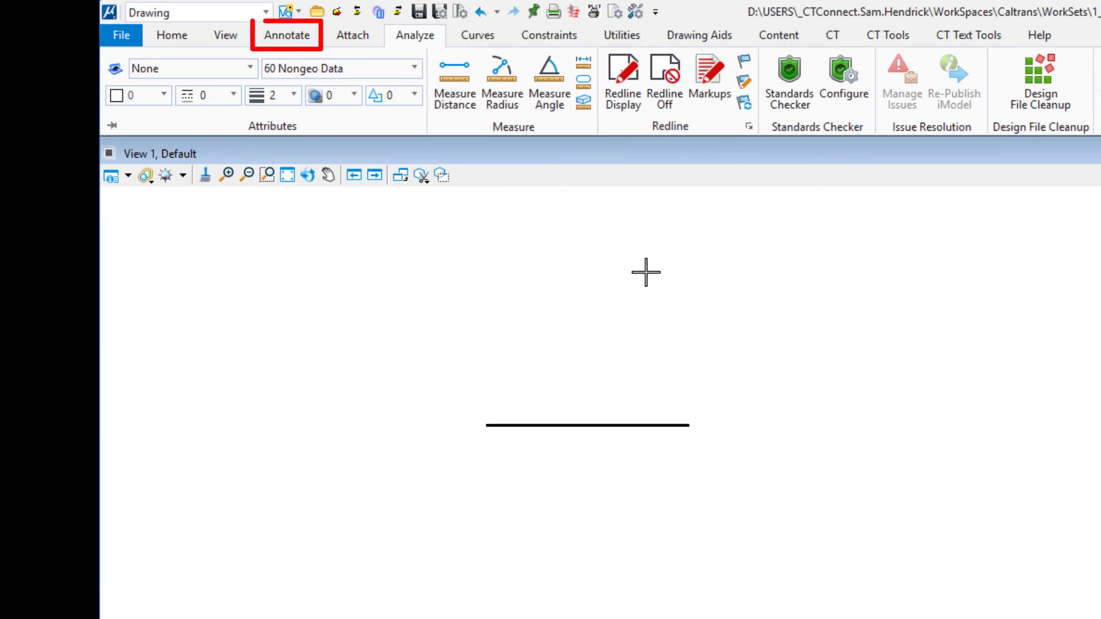
Start Dimension Element from the Annotate tools and bring up its Dimension Styles settings
left_click(287, 34)
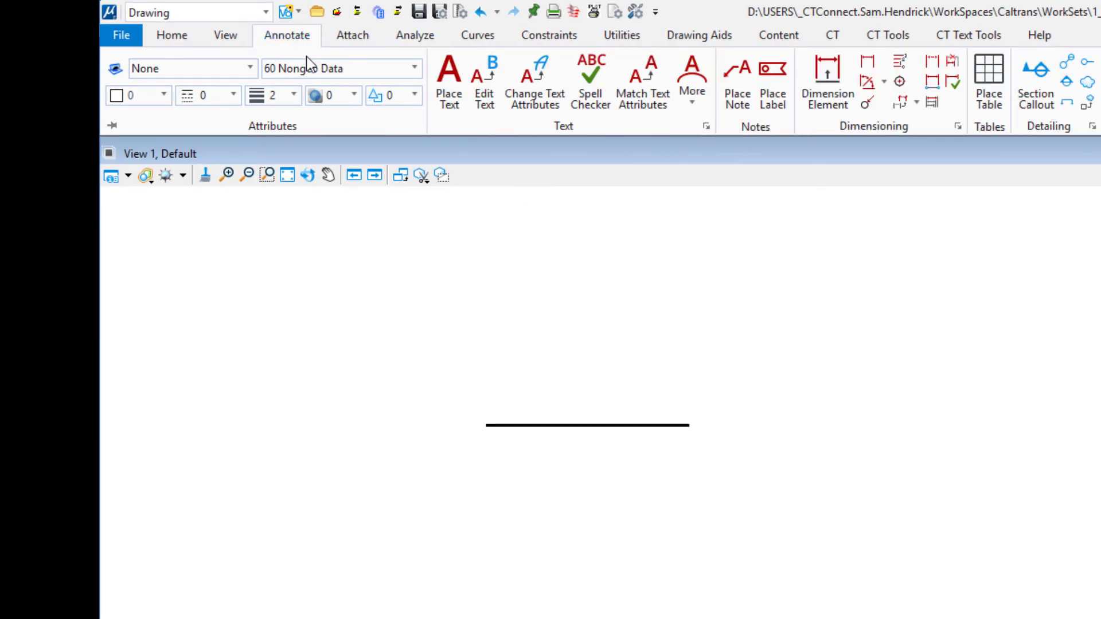
left_click(505, 80)
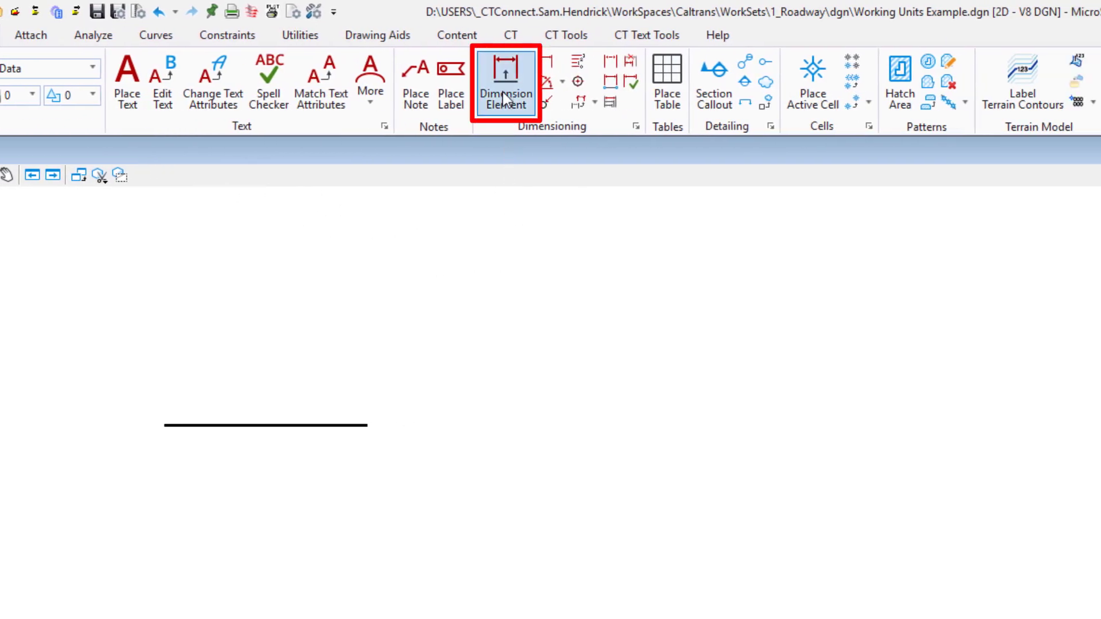
left_click(504, 83)
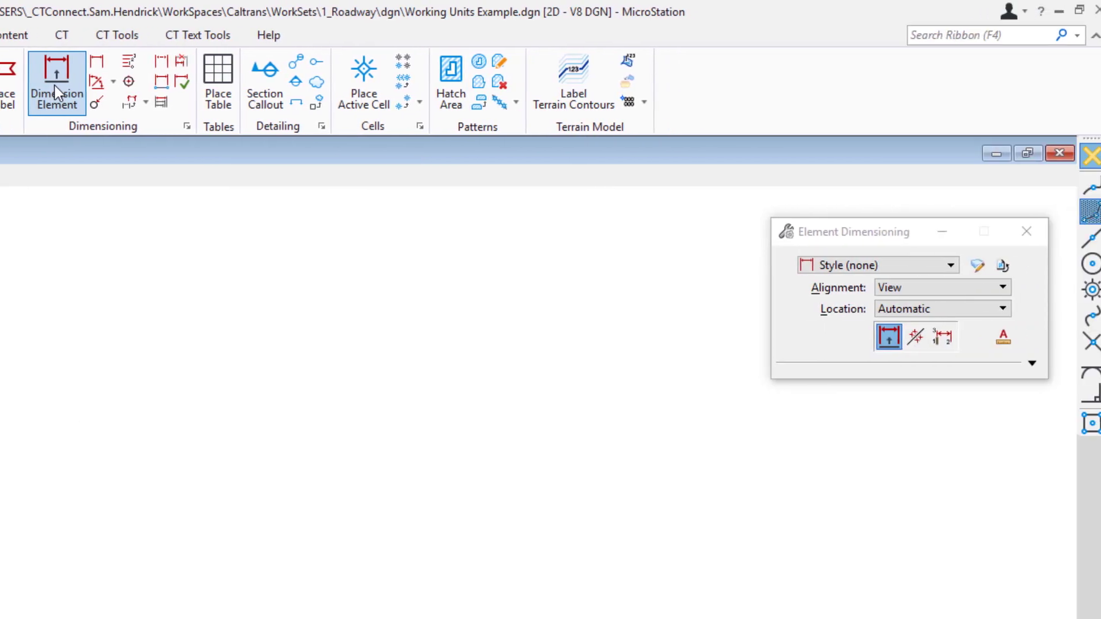
mouse_move(969, 265)
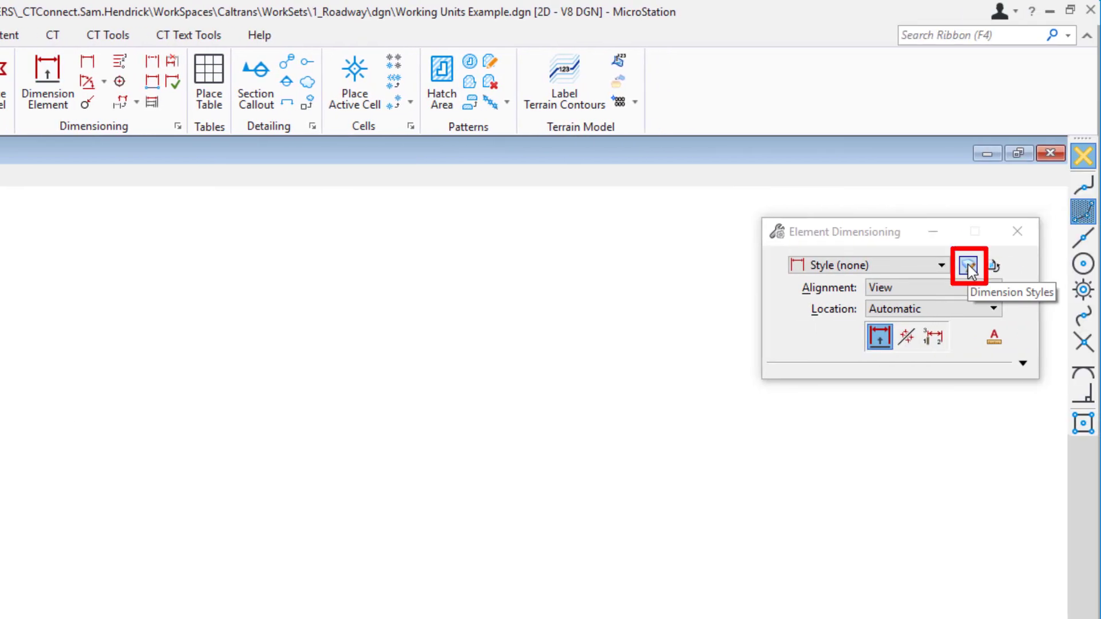
left_click(969, 265)
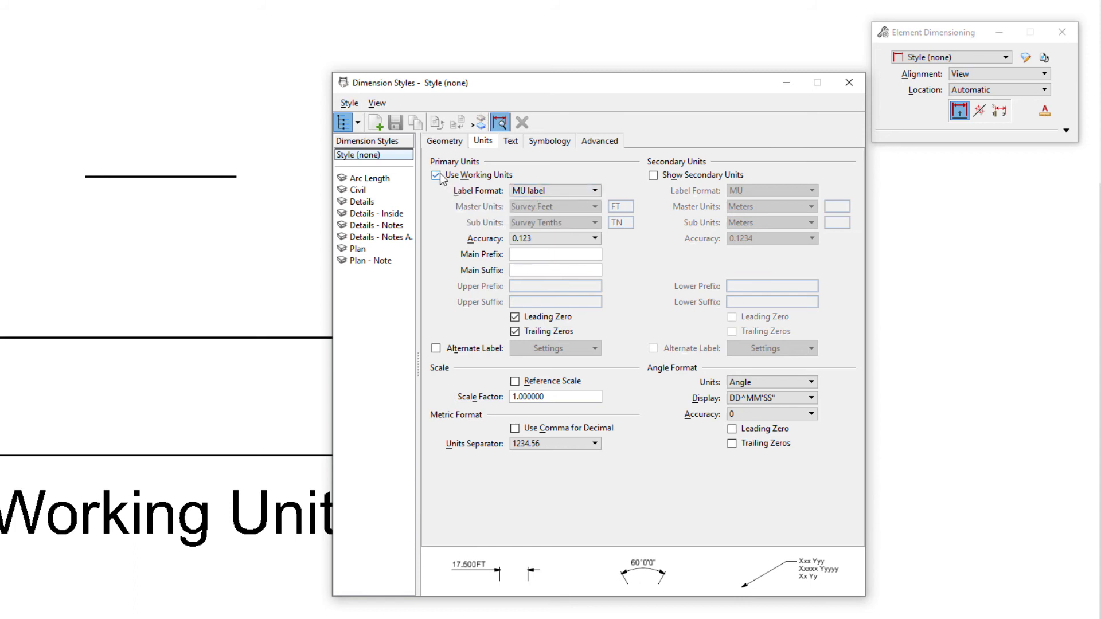
mouse_move(440, 175)
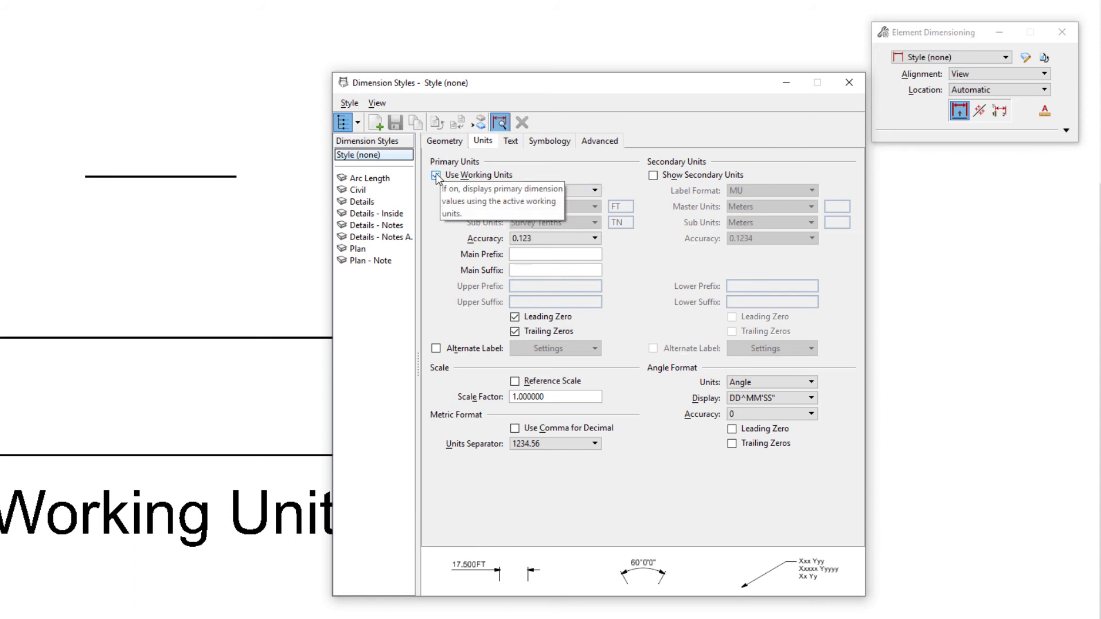
Uncheck Use Working Units, set Label Format to MU label-SU label and Sub Units to Inches
left_click(436, 174)
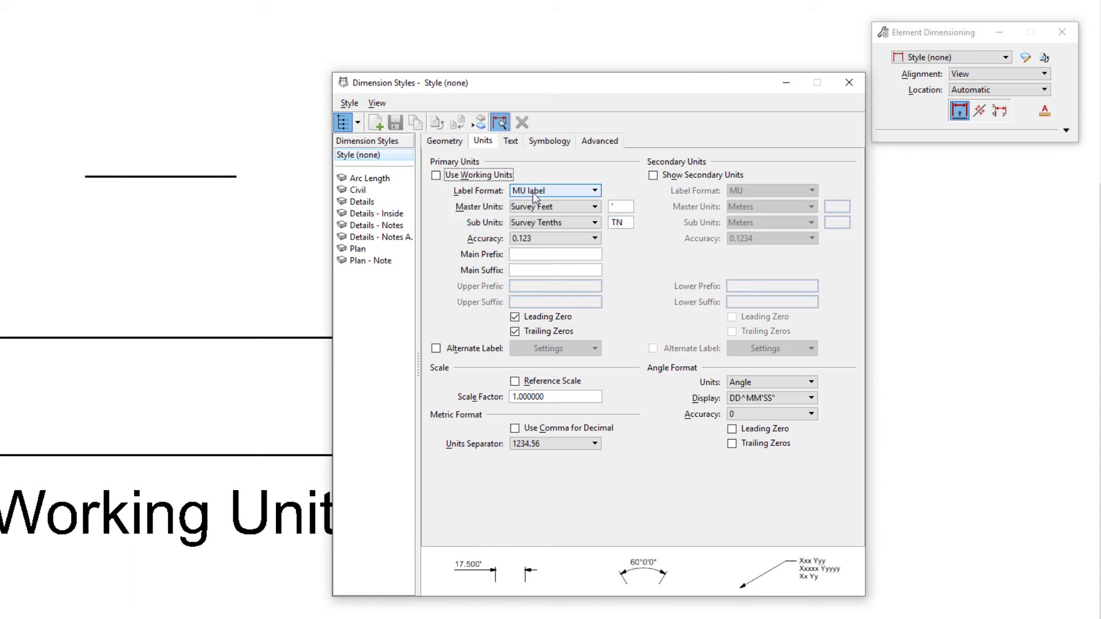
mouse_move(552, 195)
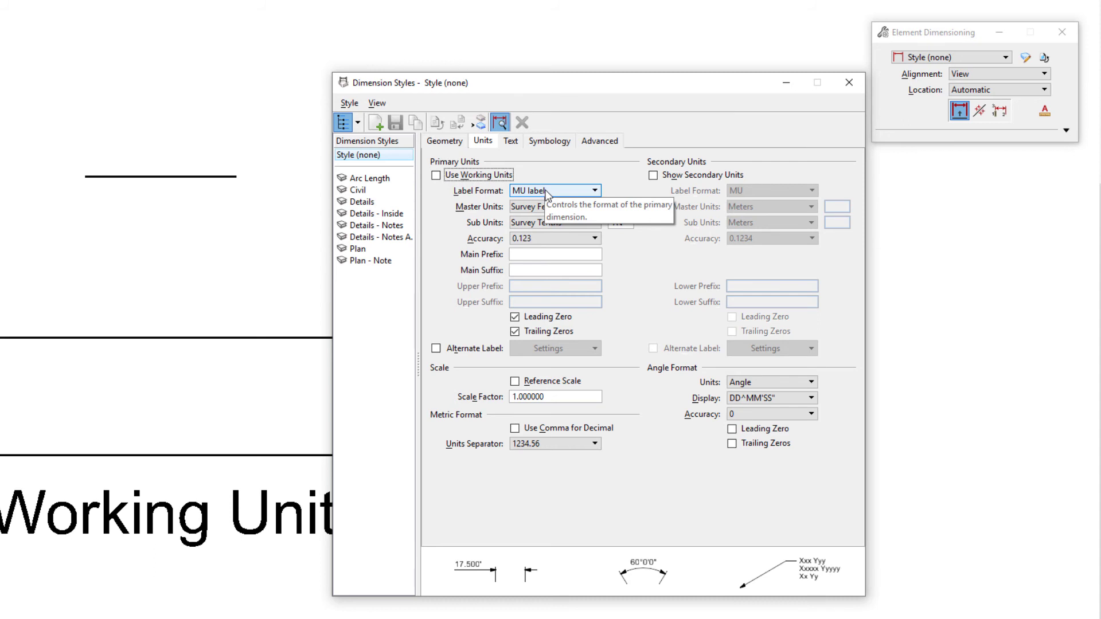
left_click(595, 190)
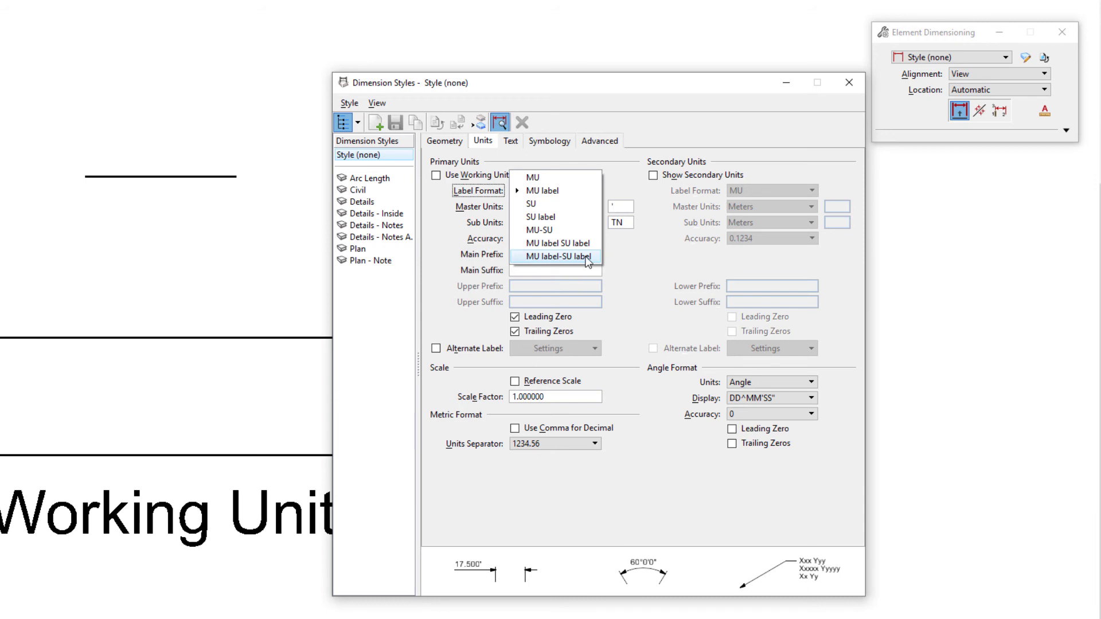
left_click(556, 256)
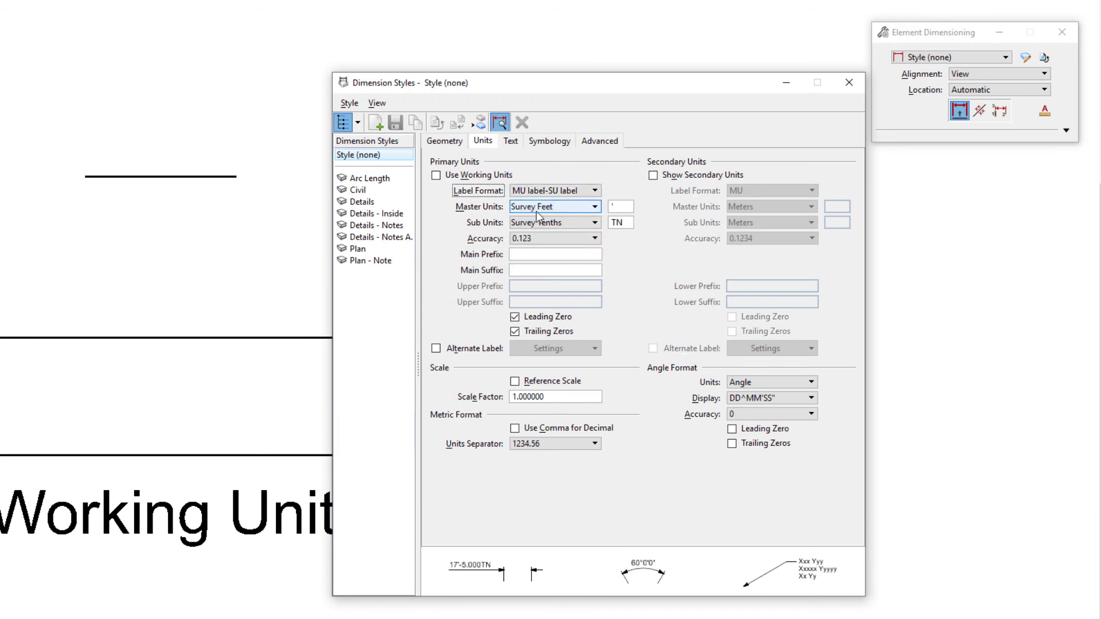
left_click(553, 222)
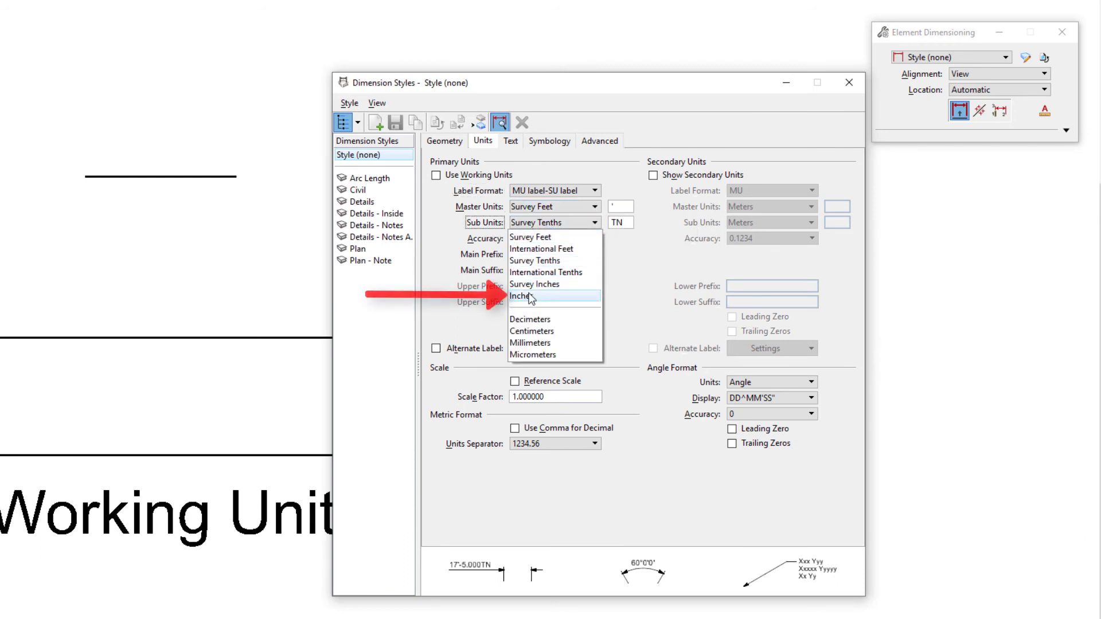
left_click(520, 296)
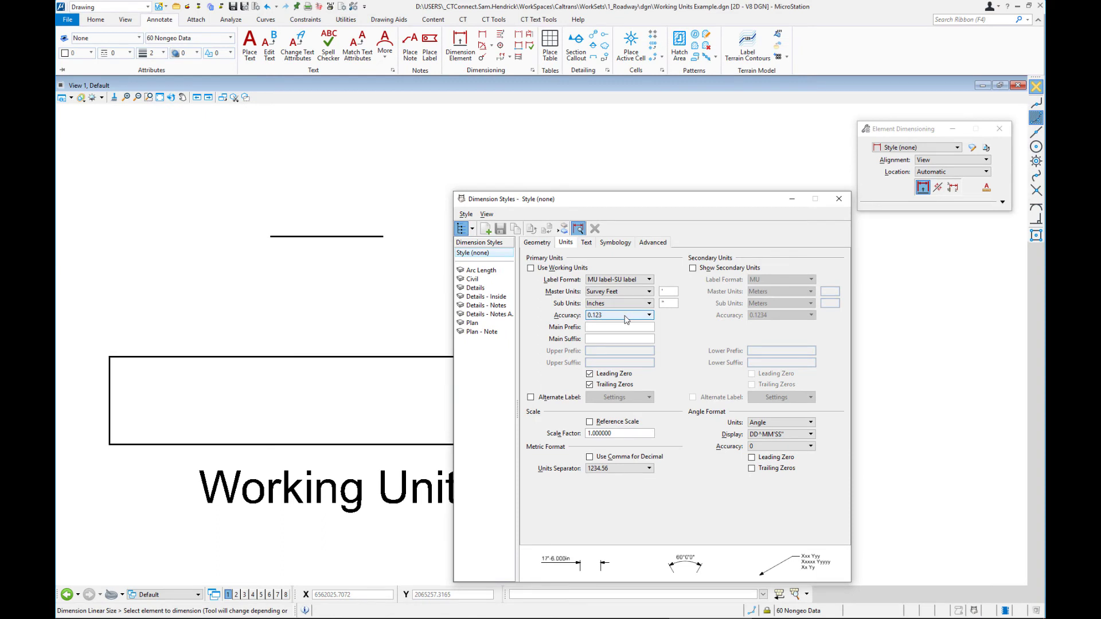
Set the dimension style accuracy to 0.12, two decimal places
left_click(647, 314)
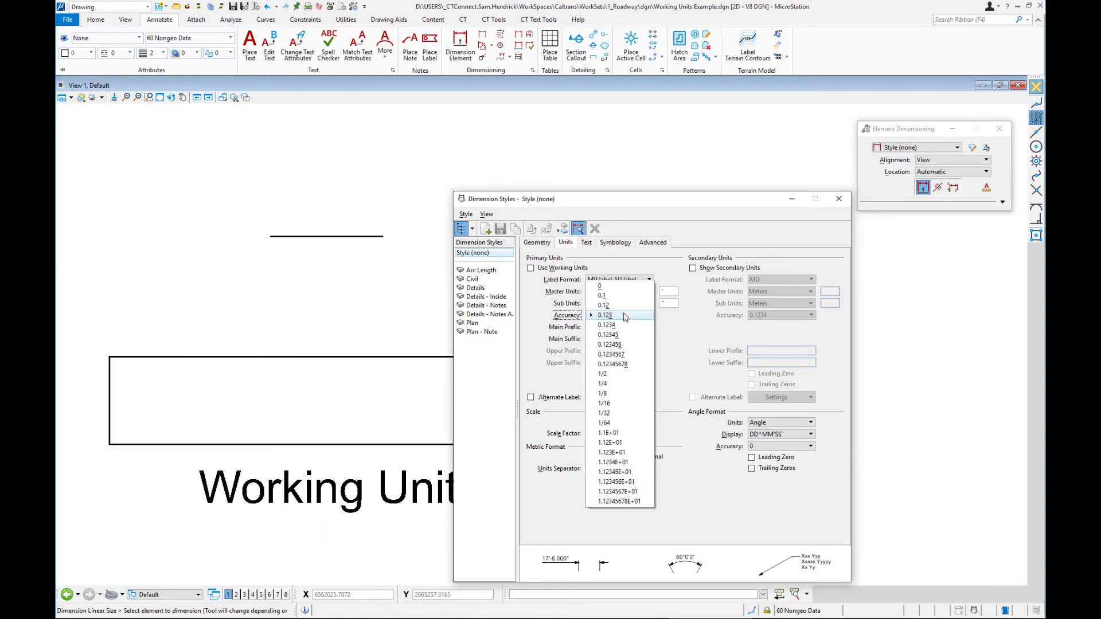
left_click(603, 305)
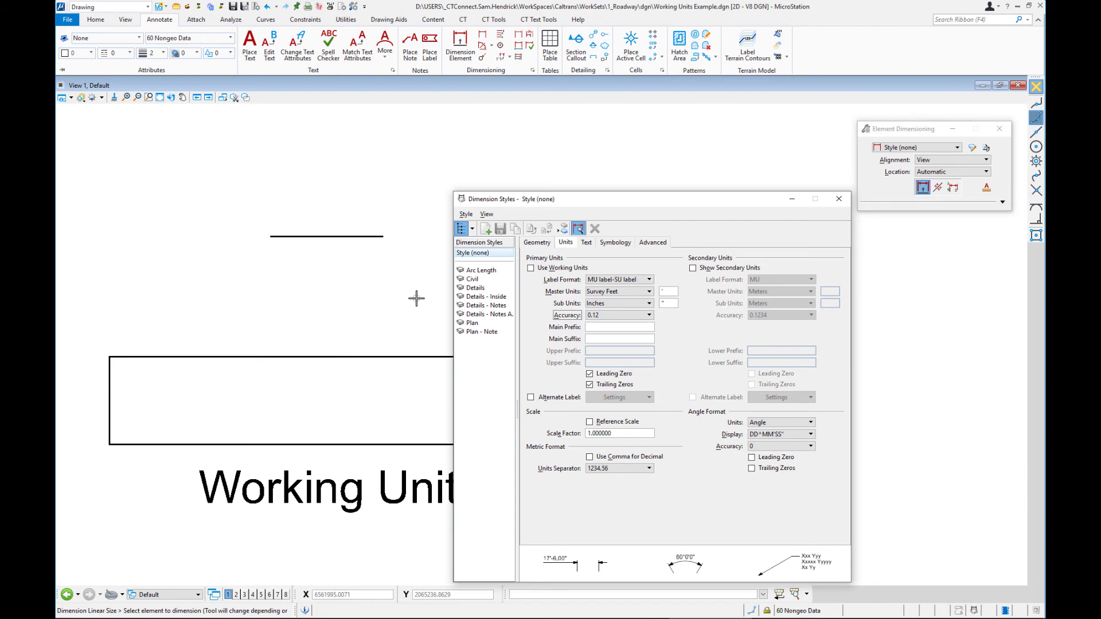
mouse_move(327, 232)
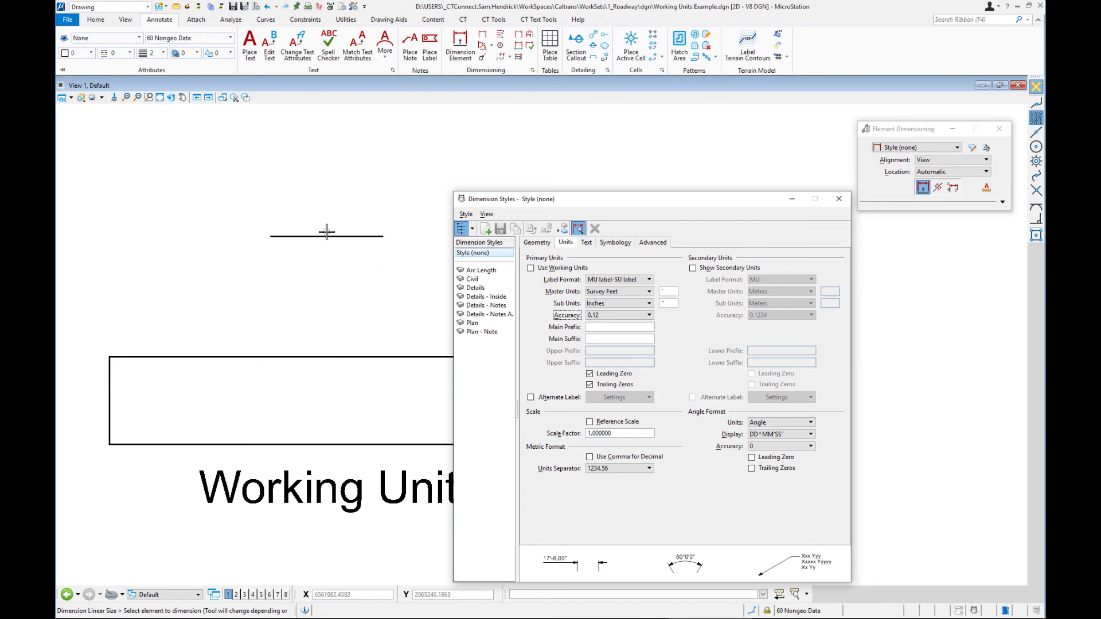